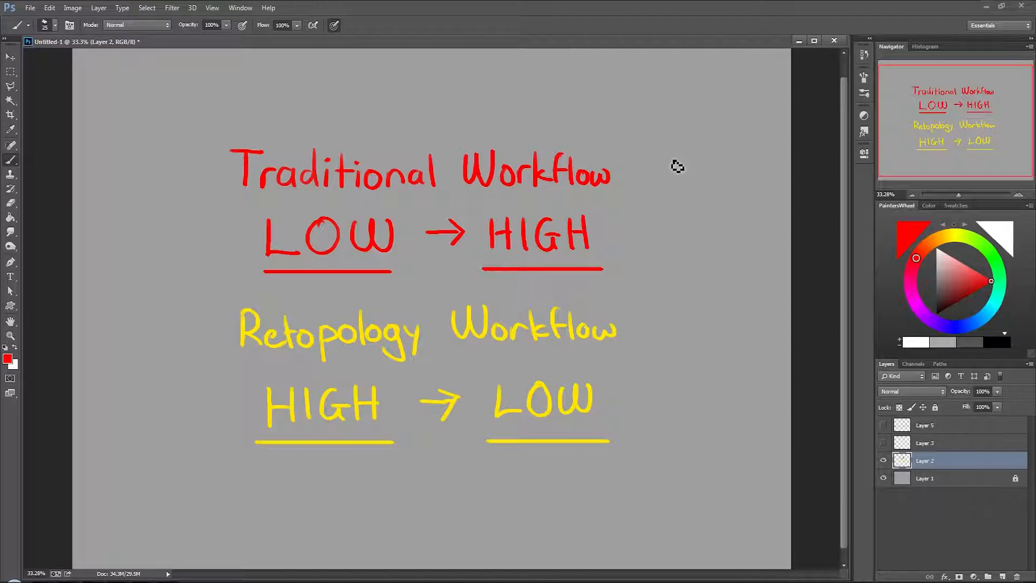
{"action": "mouse_move", "coordinate": [410, 112]}
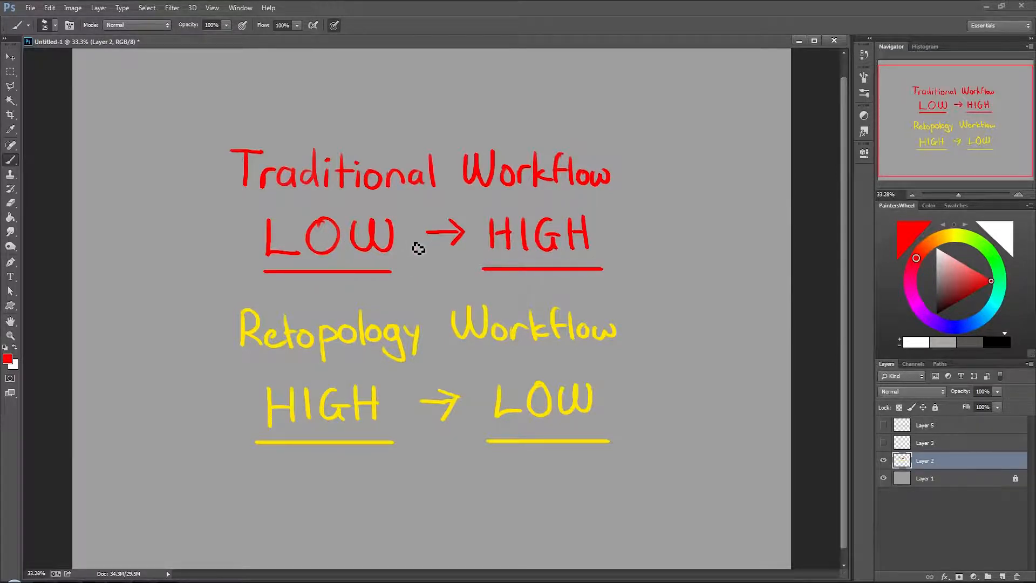
{"action": "mouse_move", "coordinate": [222, 329]}
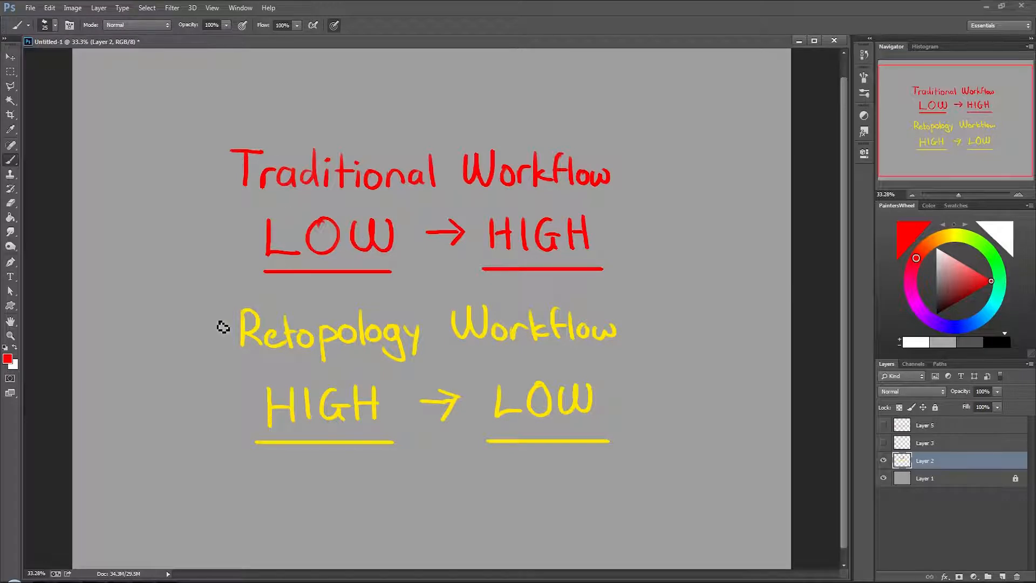
{"action": "mouse_move", "coordinate": [254, 334]}
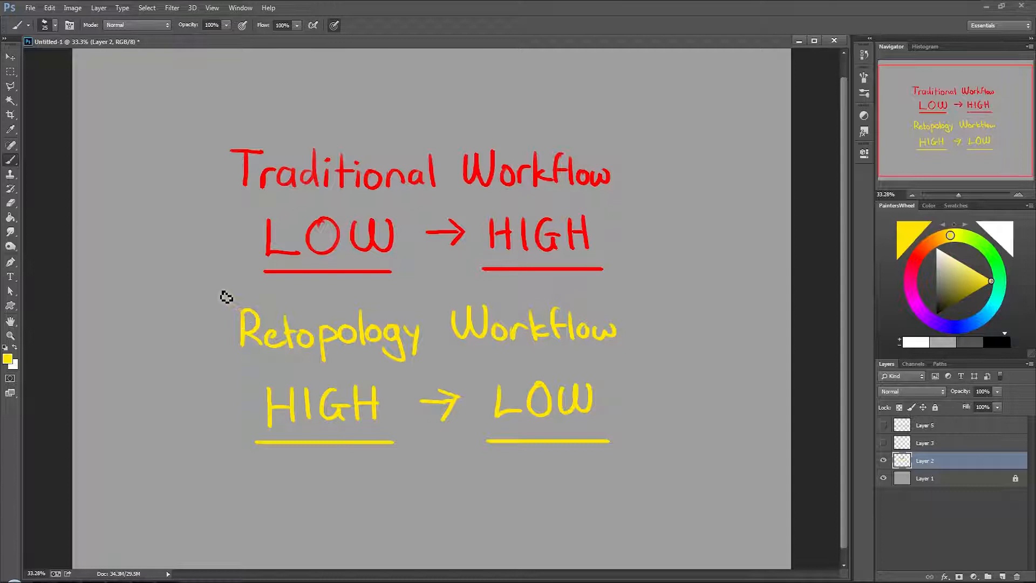
Step: Brush a yellow rectangular frame around the Retopology Workflow HIGH → LOW note
{"action": "left_click_drag", "start_coordinate": [222, 292], "coordinate": [648, 296]}
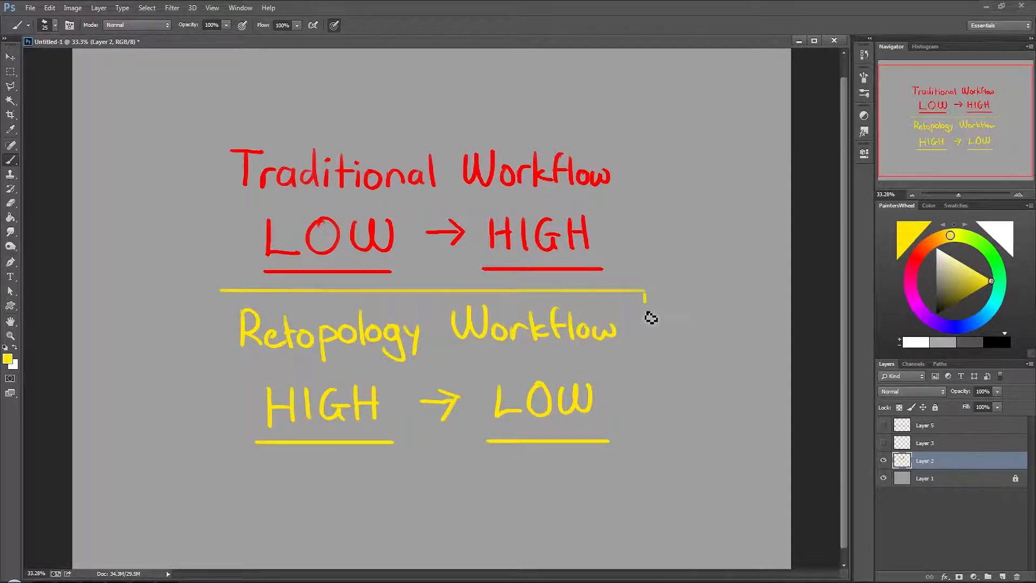
{"action": "left_click_drag", "start_coordinate": [647, 291], "coordinate": [353, 456]}
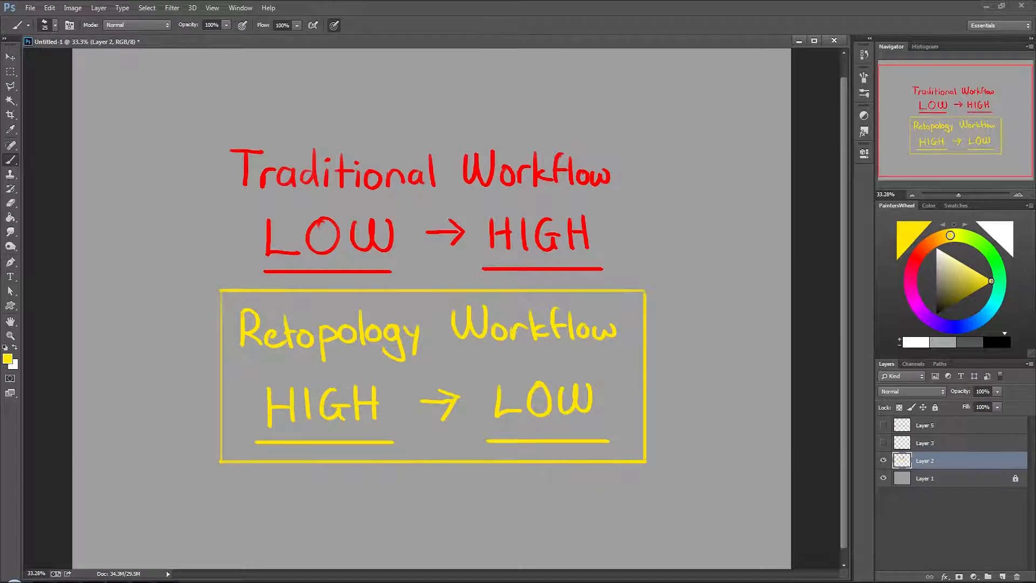
{"action": "mouse_move", "coordinate": [488, 400]}
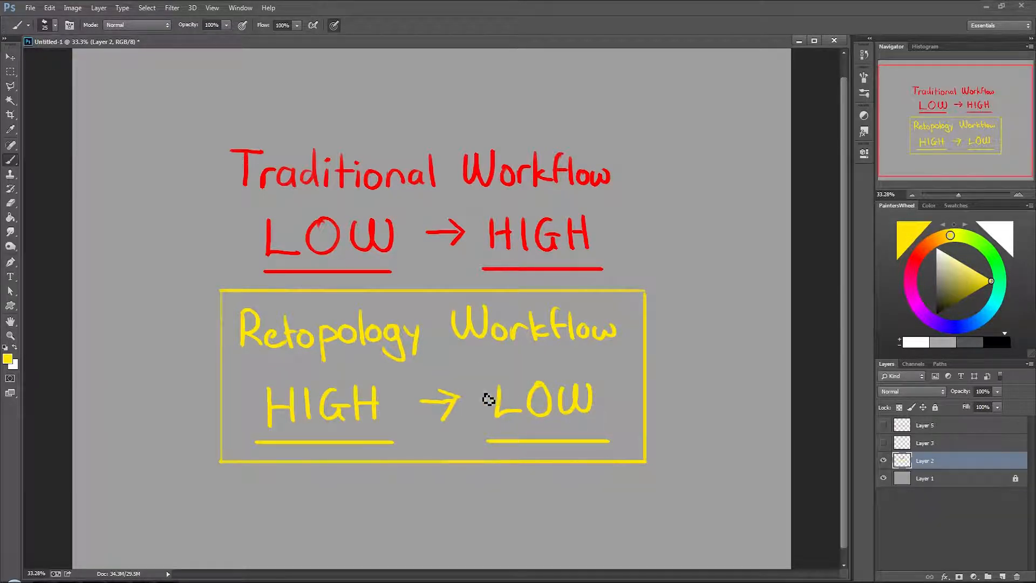
{"action": "mouse_move", "coordinate": [294, 379]}
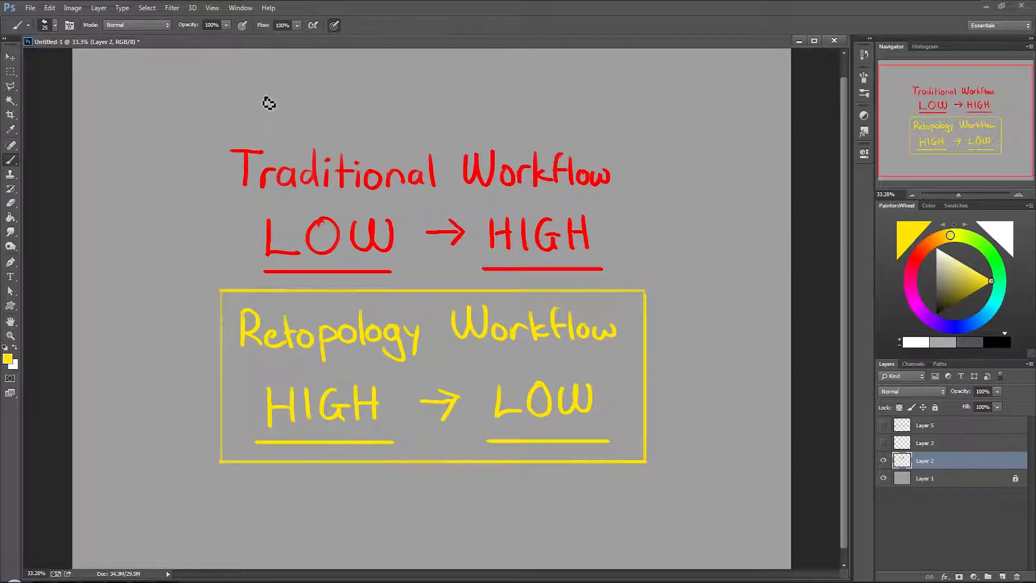
{"action": "mouse_move", "coordinate": [600, 367]}
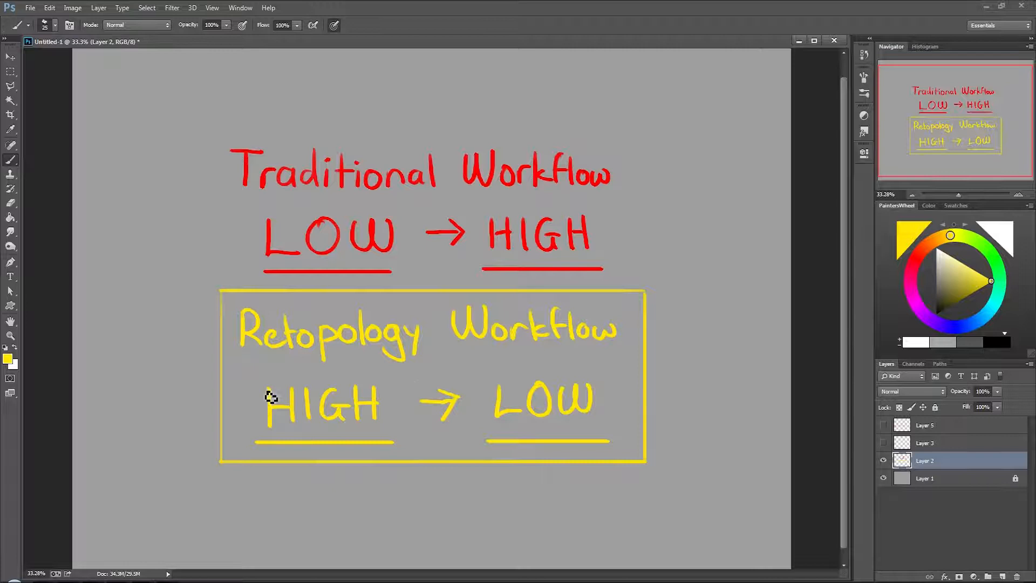
{"action": "mouse_move", "coordinate": [261, 317]}
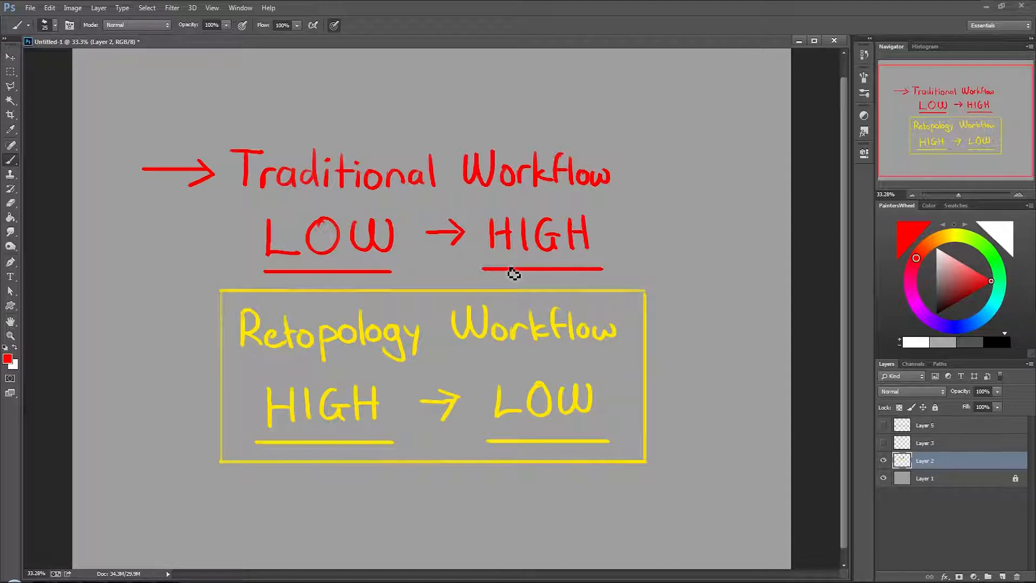
{"action": "mouse_move", "coordinate": [293, 356]}
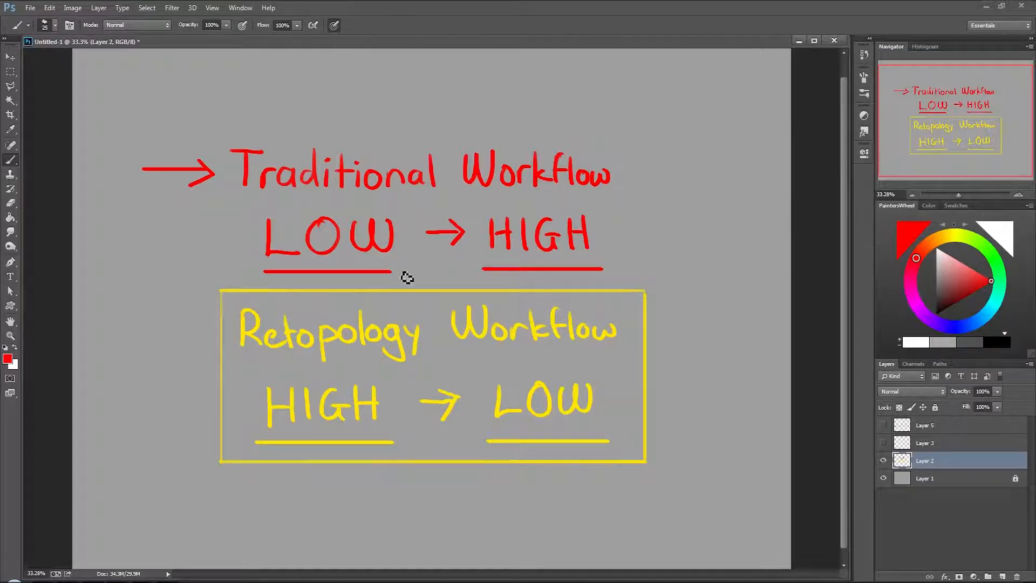
{"action": "mouse_move", "coordinate": [541, 205]}
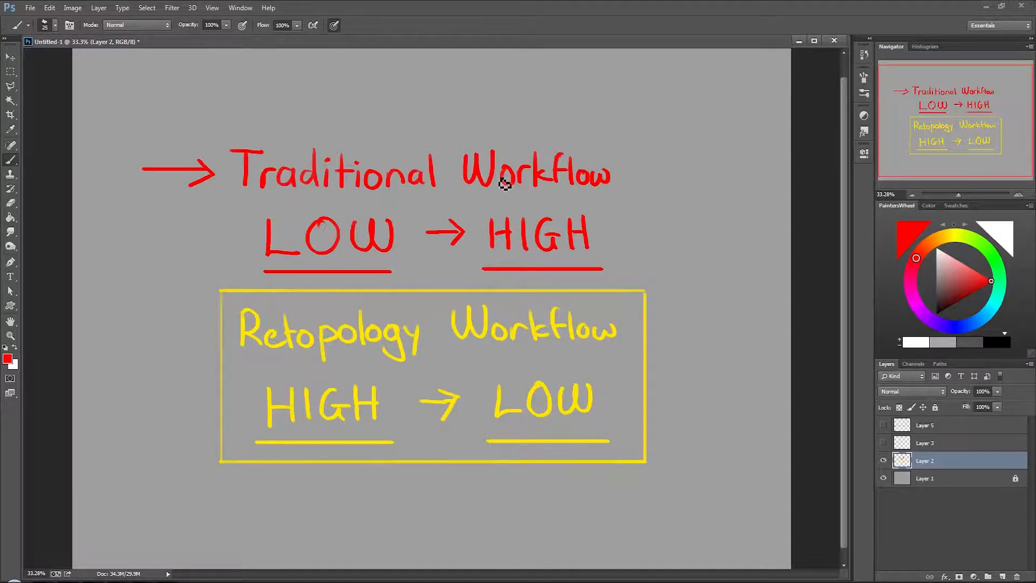
Step: Switch the brush to green and draw an arrow pointing at LOW
{"action": "left_click", "coordinate": [995, 262]}
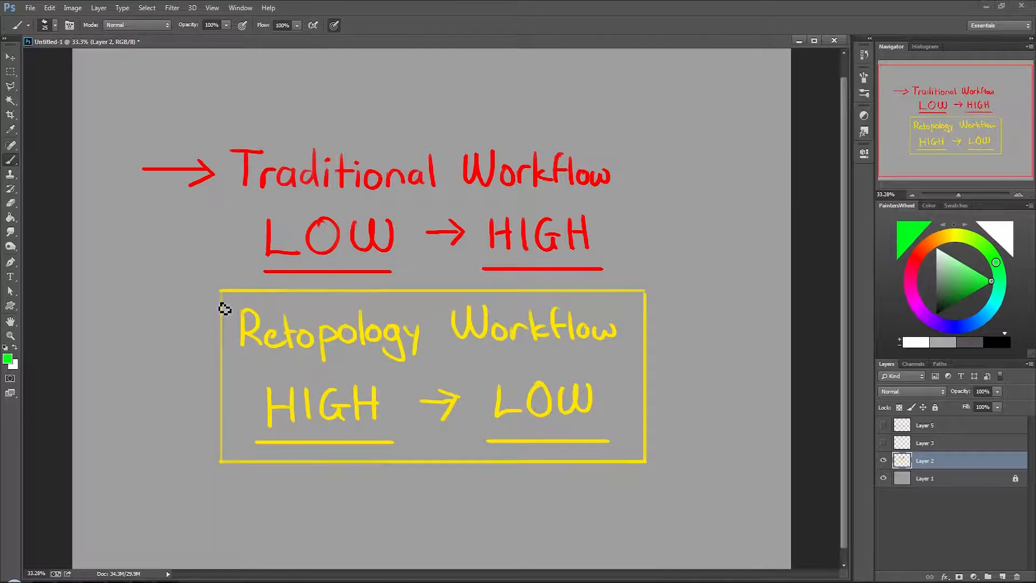
{"action": "mouse_move", "coordinate": [486, 457]}
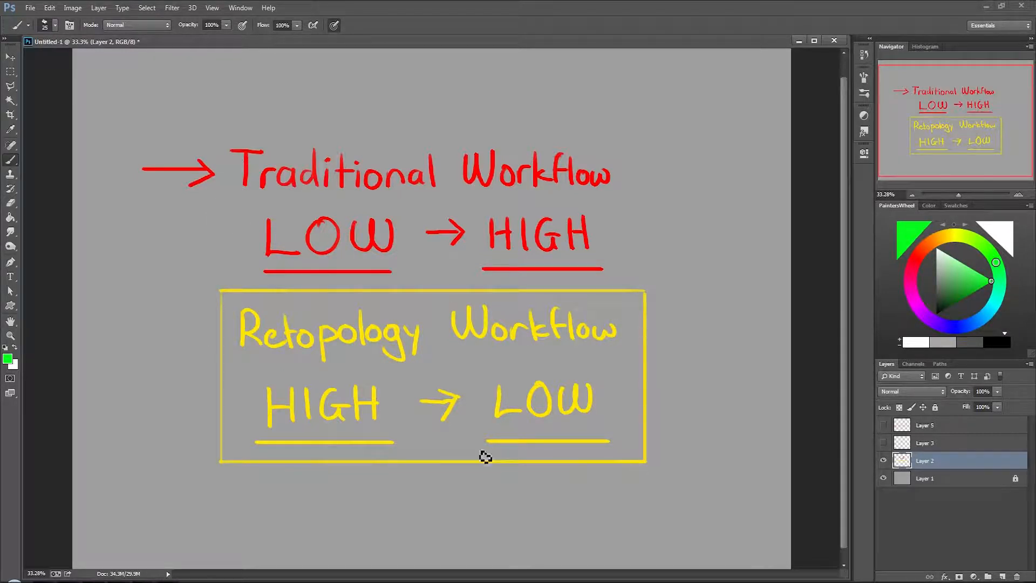
{"action": "mouse_move", "coordinate": [360, 242]}
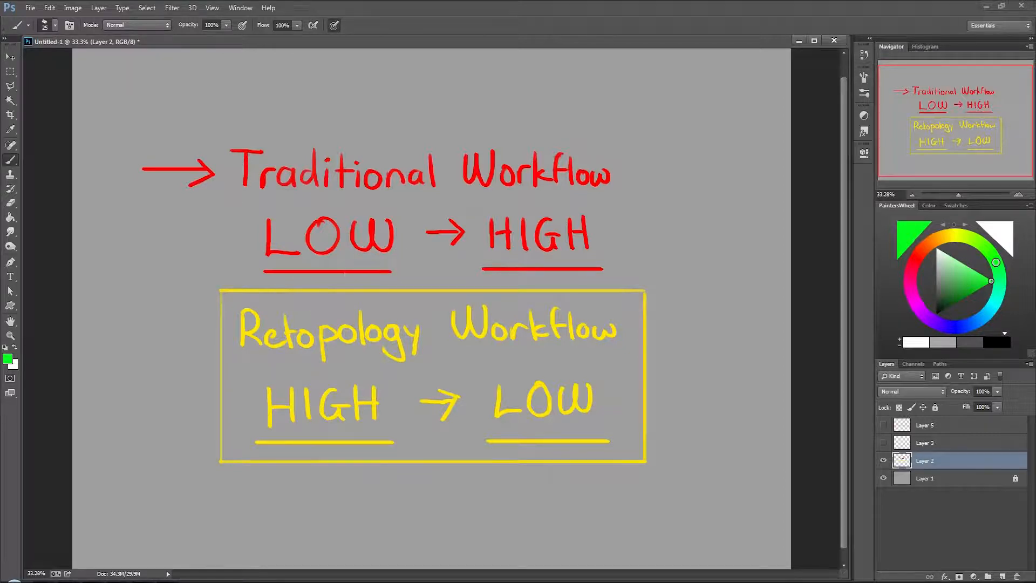
{"action": "left_click_drag", "start_coordinate": [149, 218], "coordinate": [218, 208]}
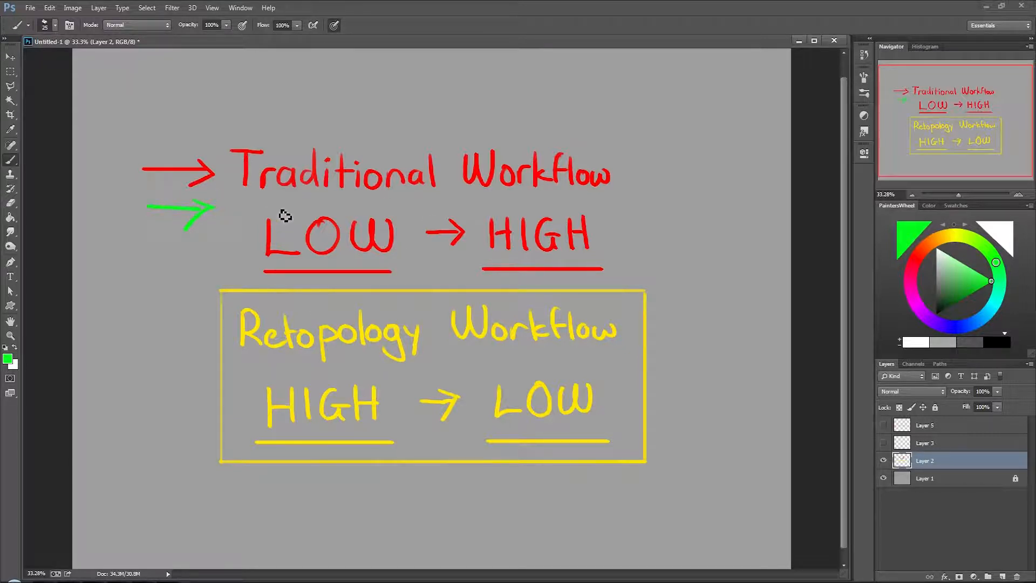
{"action": "left_click_drag", "start_coordinate": [254, 194], "coordinate": [603, 194]}
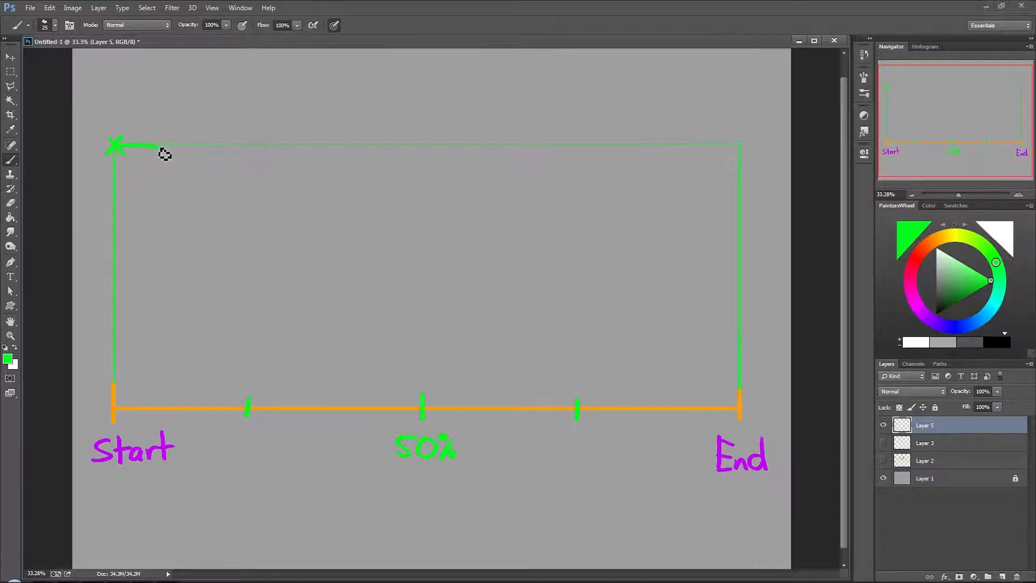
Step: Brush the green curve from the top-left X down to 50%, with a red DANGER arrow
{"action": "left_click_drag", "start_coordinate": [132, 144], "coordinate": [242, 198]}
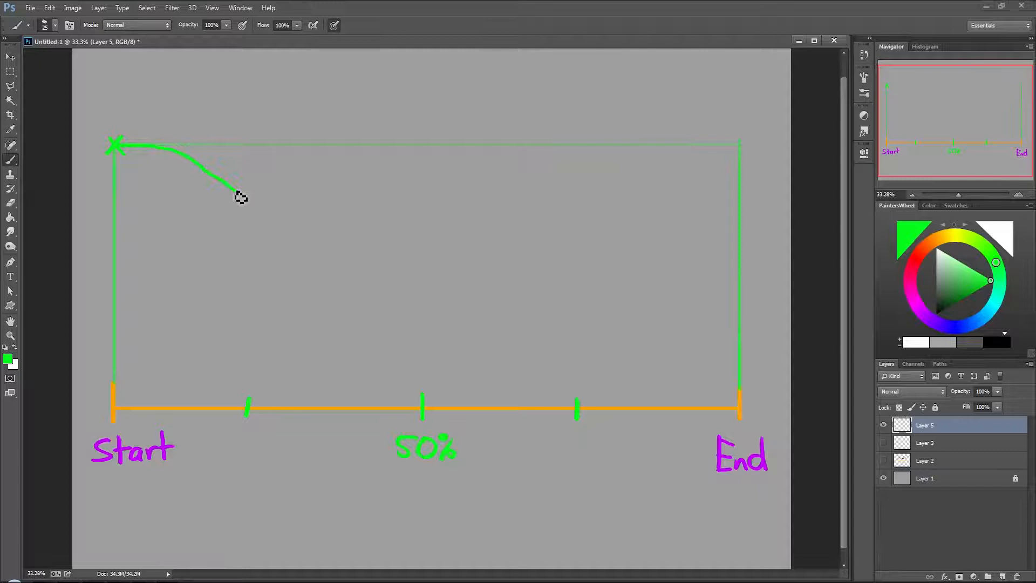
{"action": "left_click_drag", "start_coordinate": [241, 195], "coordinate": [420, 397]}
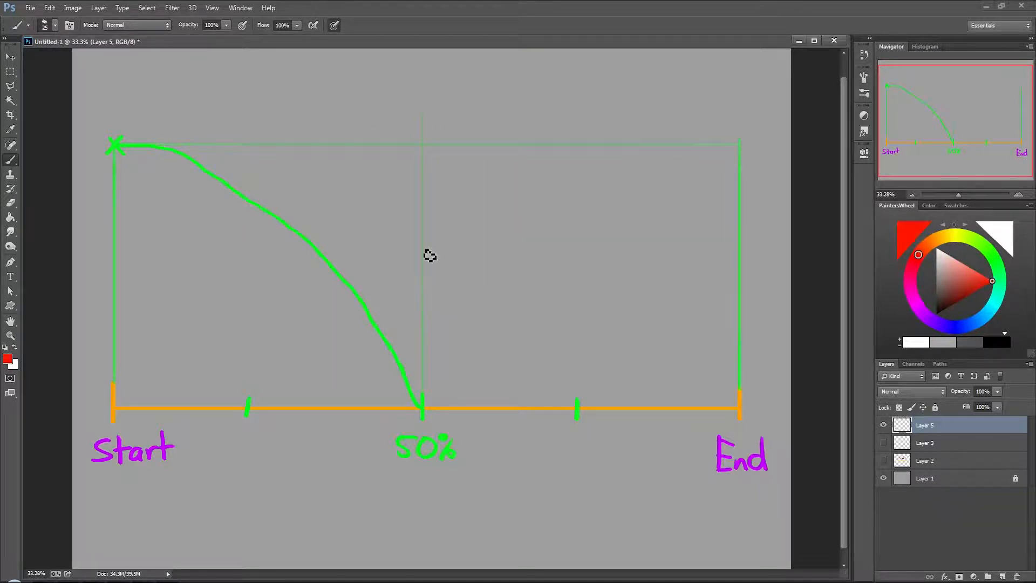
{"action": "left_click_drag", "start_coordinate": [421, 214], "coordinate": [422, 304]}
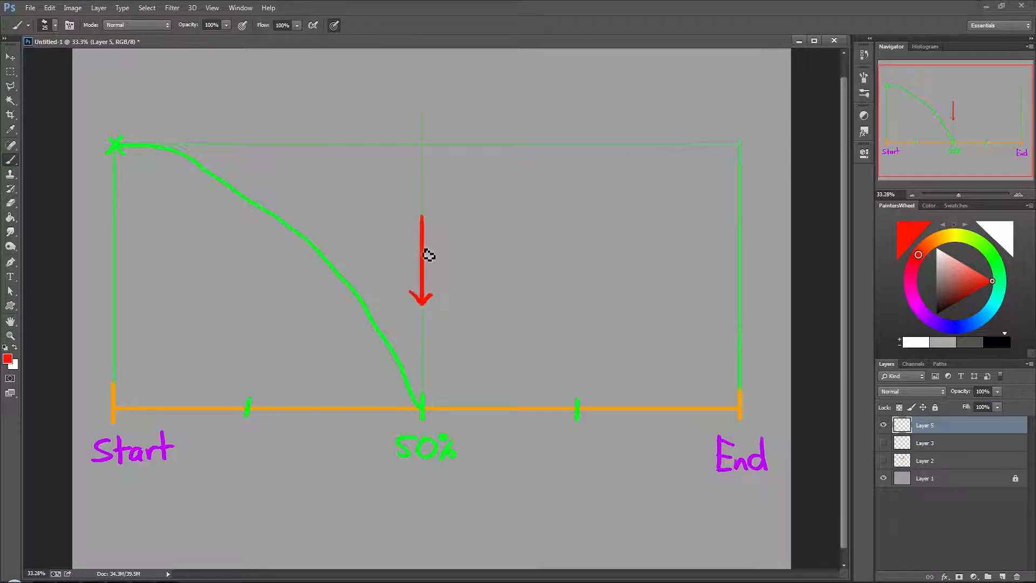
{"action": "type", "text": "DANGER"}
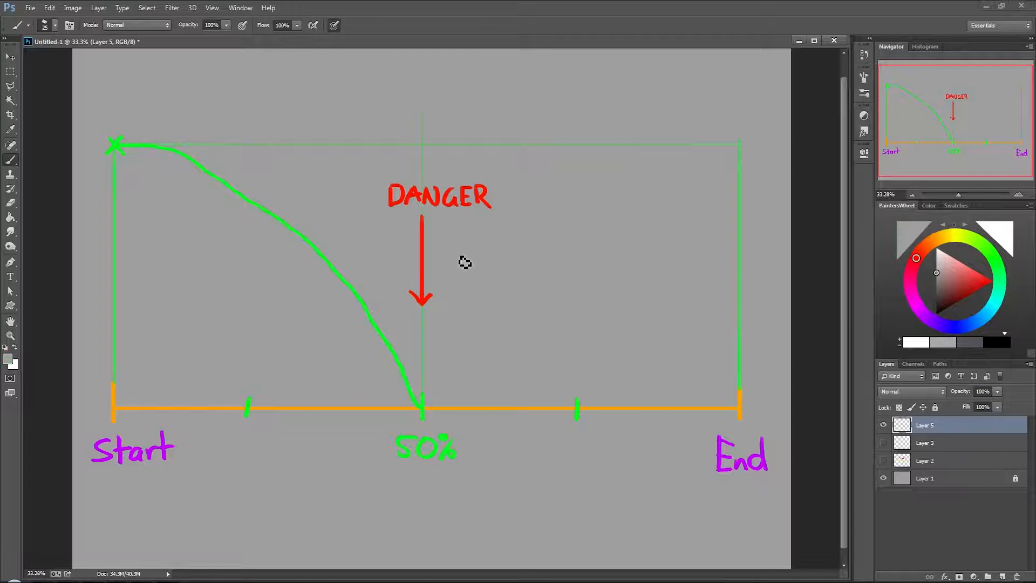
{"action": "mouse_move", "coordinate": [434, 310]}
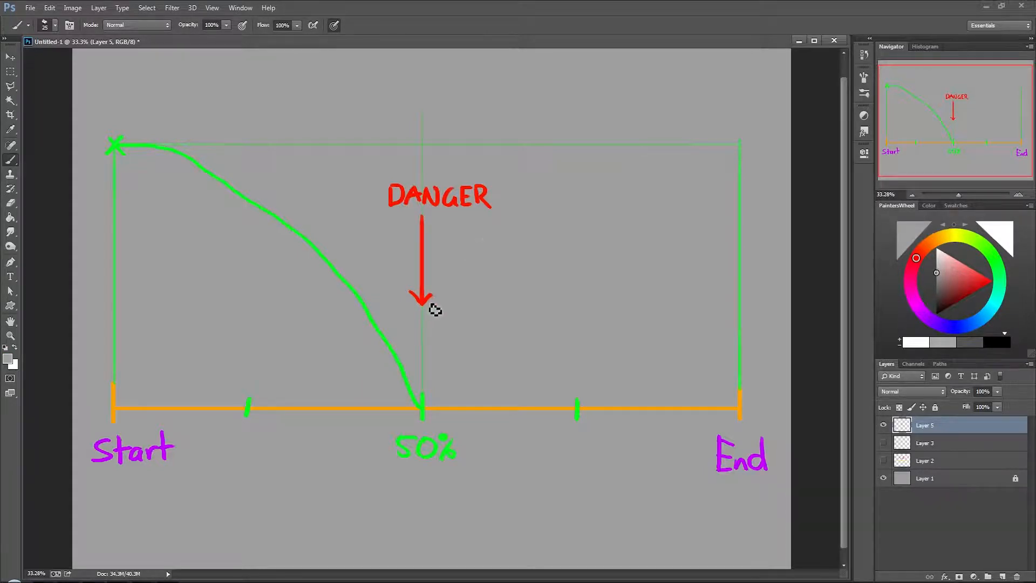
{"action": "mouse_move", "coordinate": [430, 307]}
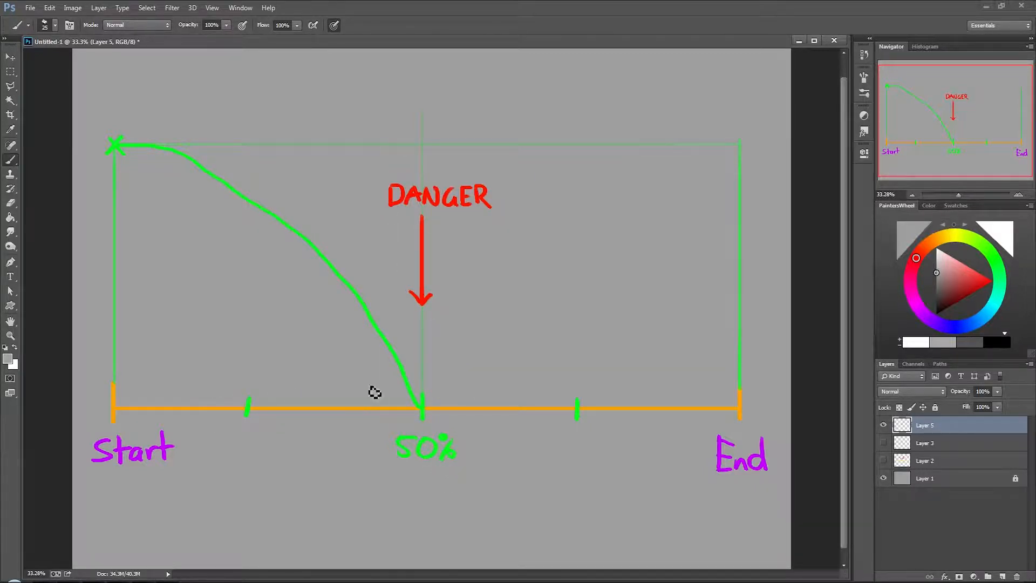
Step: Handwrite the $100 and $25 labels and the Dinner and Pizza rewards on the graph
{"action": "left_click", "coordinate": [965, 280]}
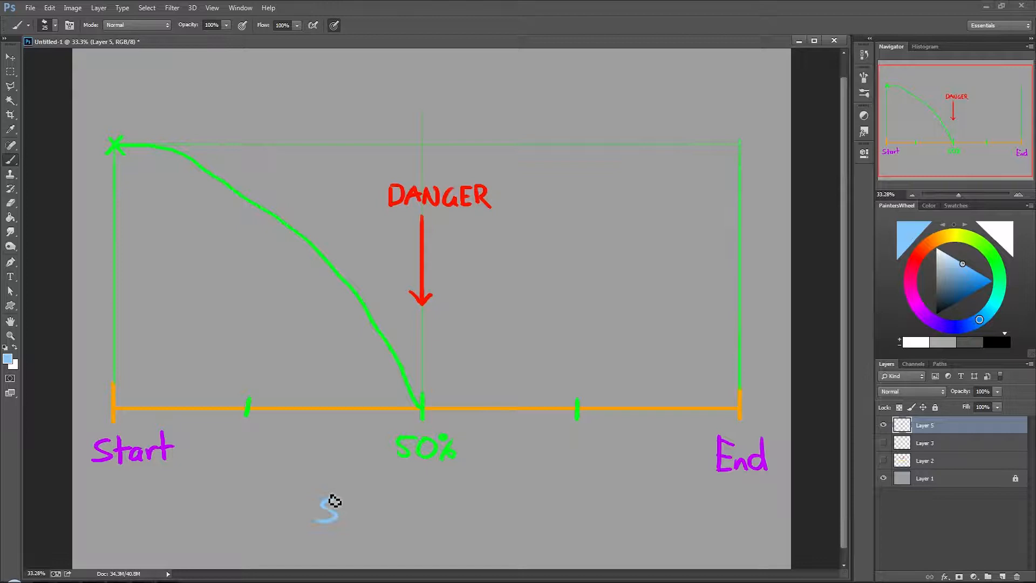
{"action": "left_click_drag", "start_coordinate": [320, 512], "coordinate": [380, 509]}
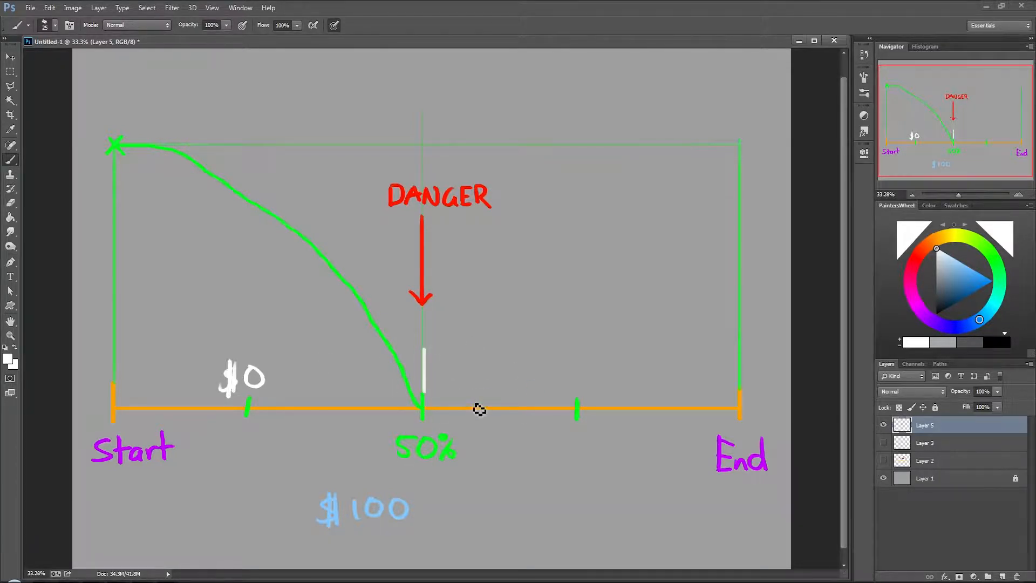
{"action": "mouse_move", "coordinate": [471, 85]}
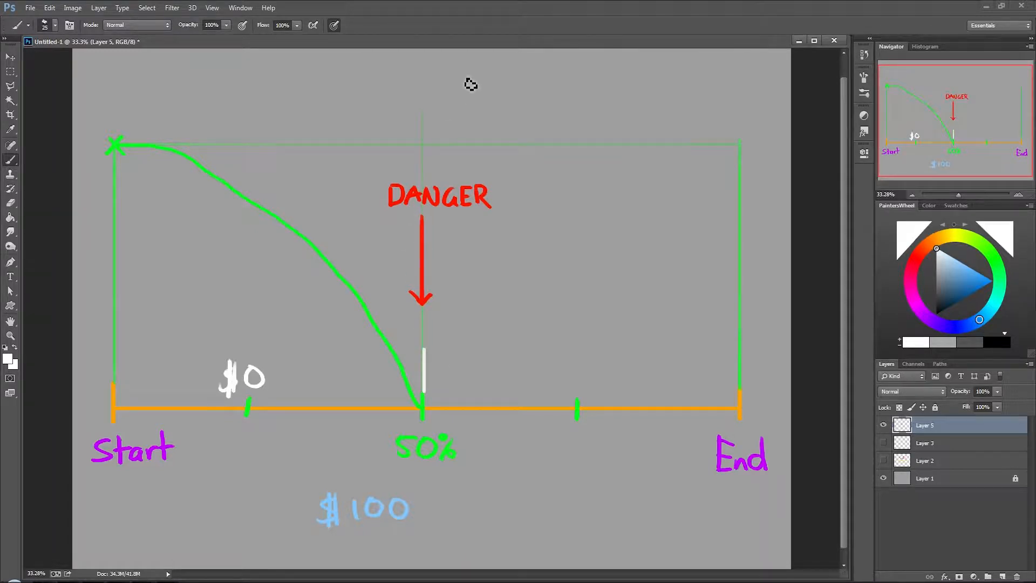
{"action": "mouse_move", "coordinate": [430, 331]}
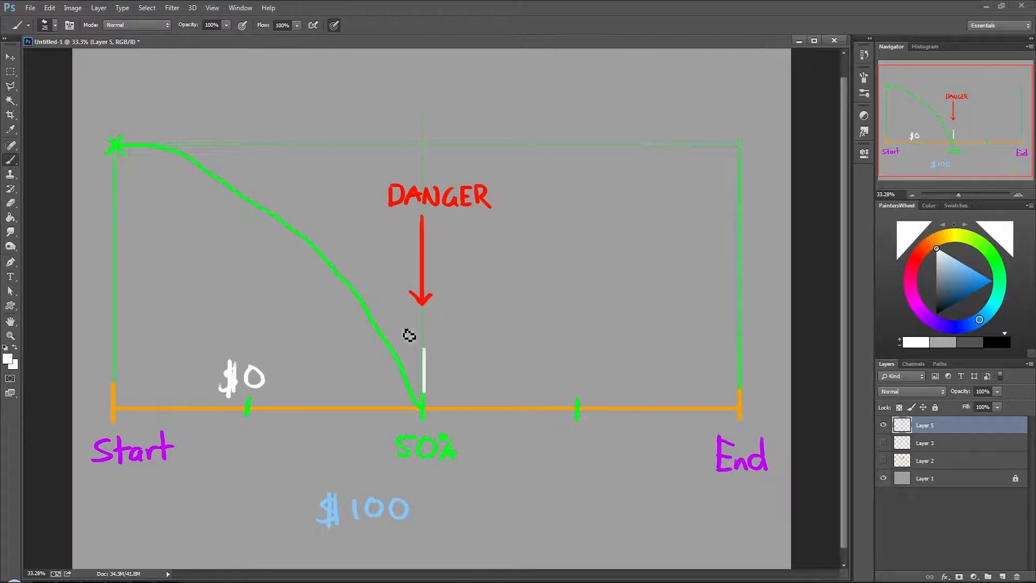
{"action": "mouse_move", "coordinate": [432, 365]}
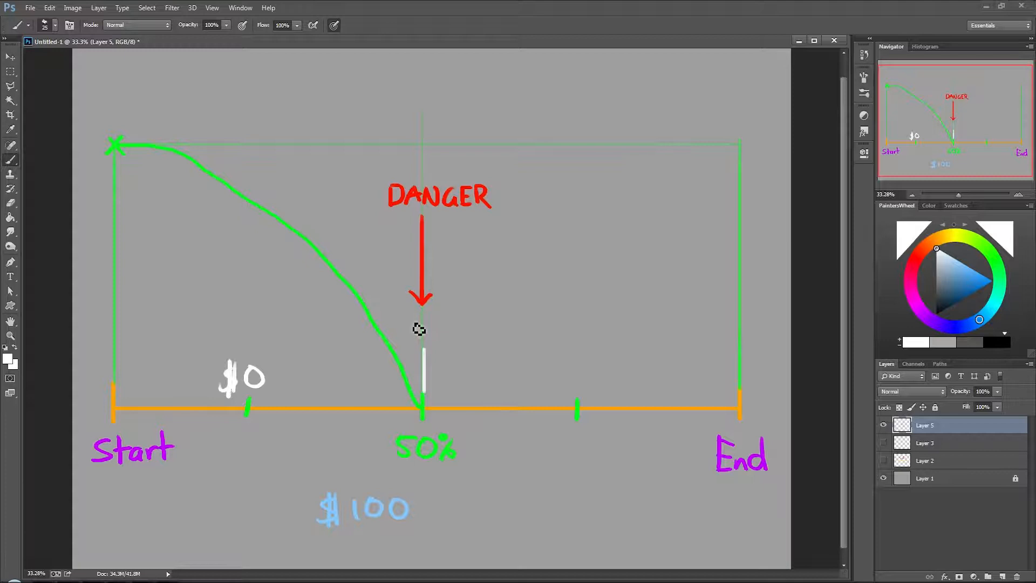
{"action": "left_click_drag", "start_coordinate": [406, 327], "coordinate": [456, 337]}
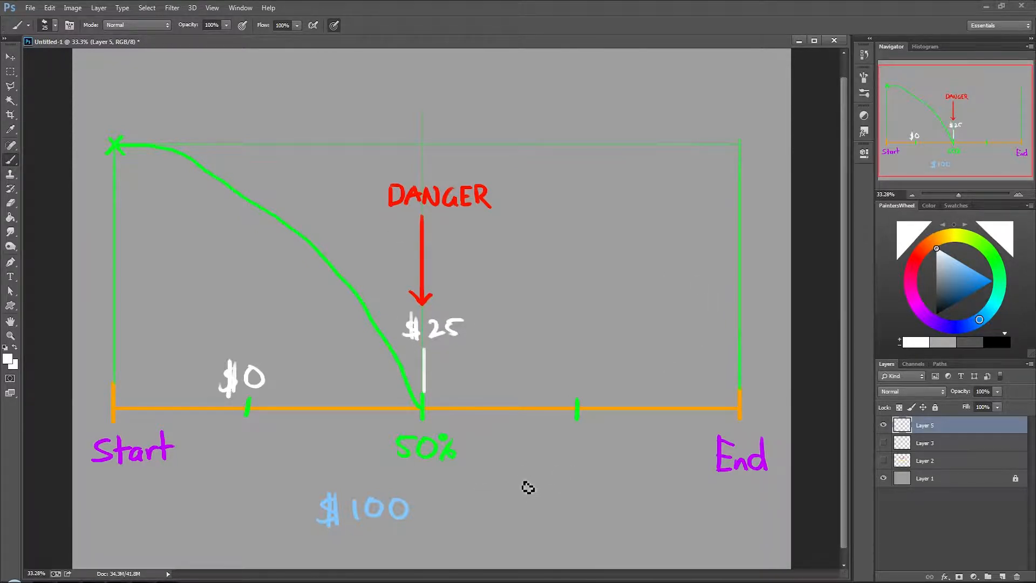
{"action": "left_click_drag", "start_coordinate": [522, 499], "coordinate": [594, 503]}
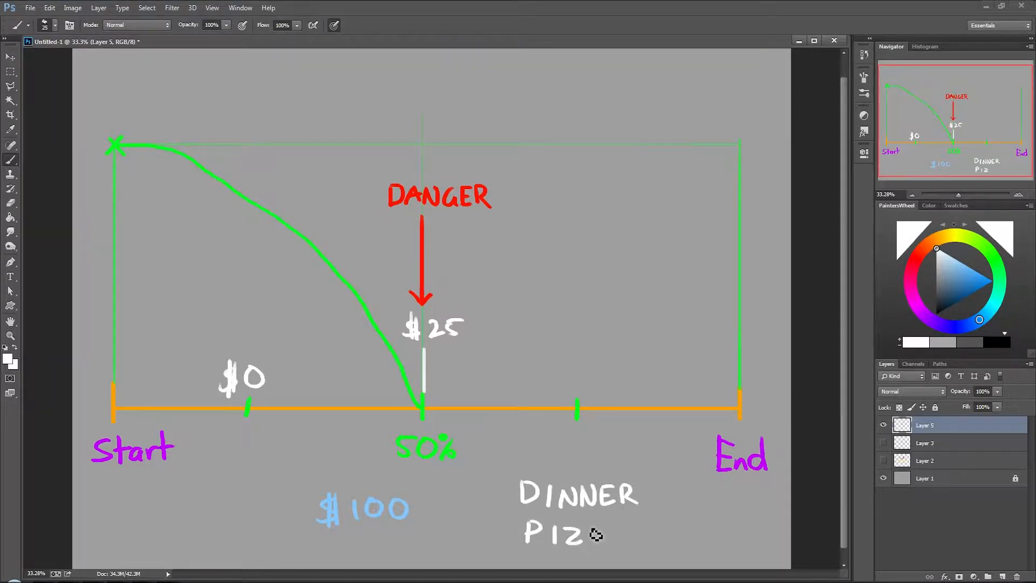
{"action": "left_click_drag", "start_coordinate": [591, 535], "coordinate": [625, 535]}
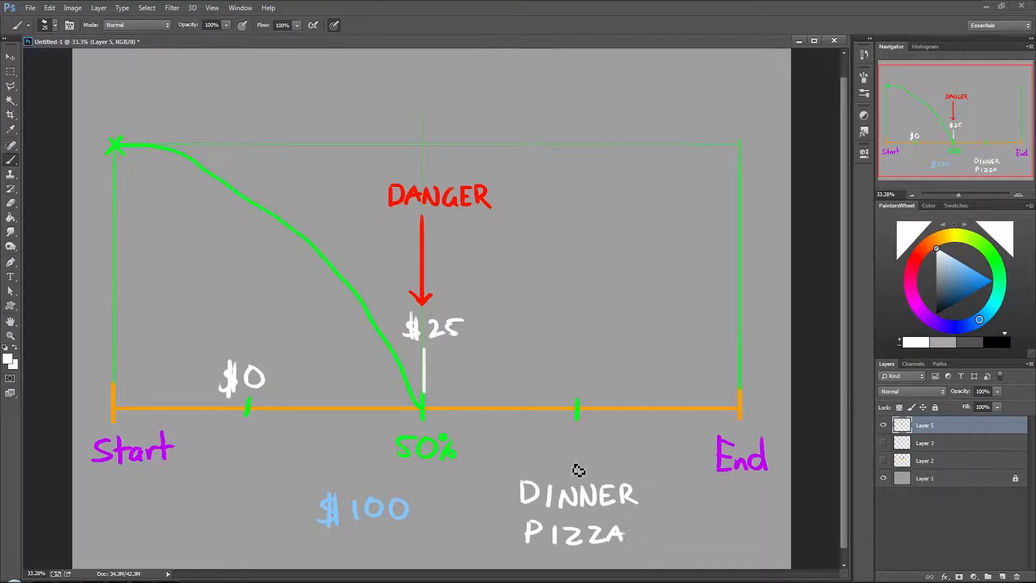
{"action": "left_click", "coordinate": [552, 460]}
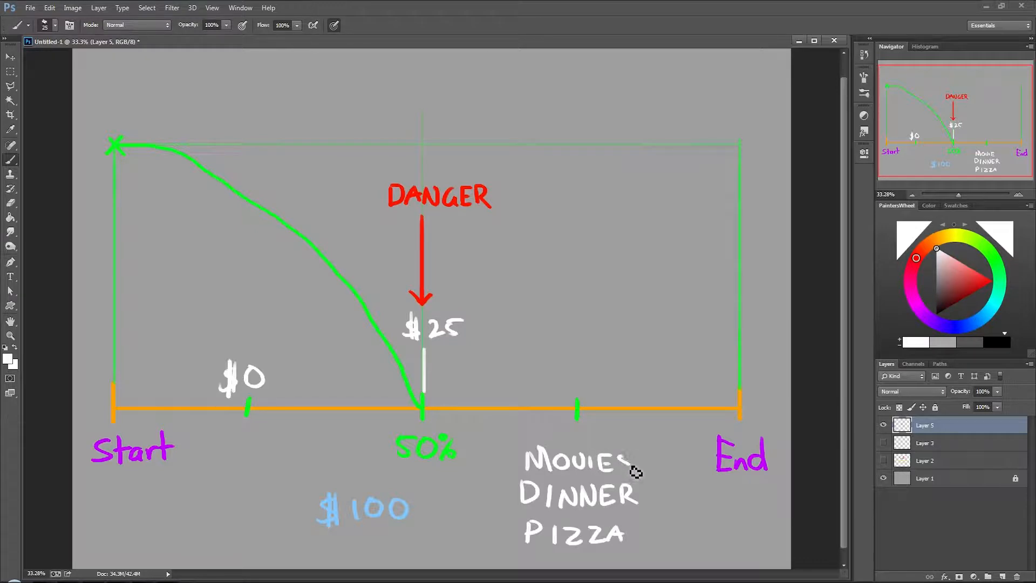
{"action": "mouse_move", "coordinate": [621, 130]}
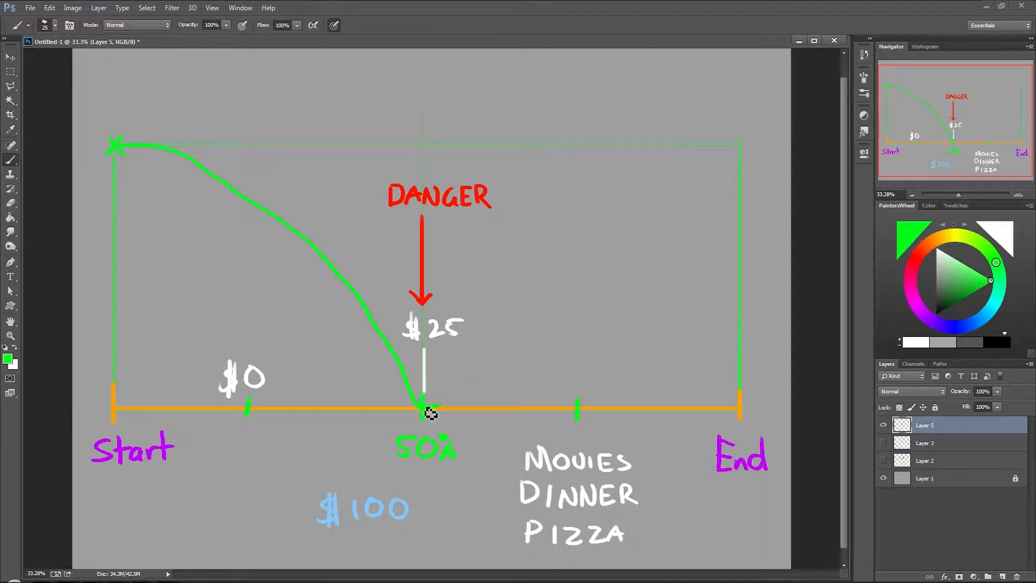
Step: Extend the green curve from the 50% low up to End and write a $25 label
{"action": "left_click_drag", "start_coordinate": [424, 409], "coordinate": [499, 356]}
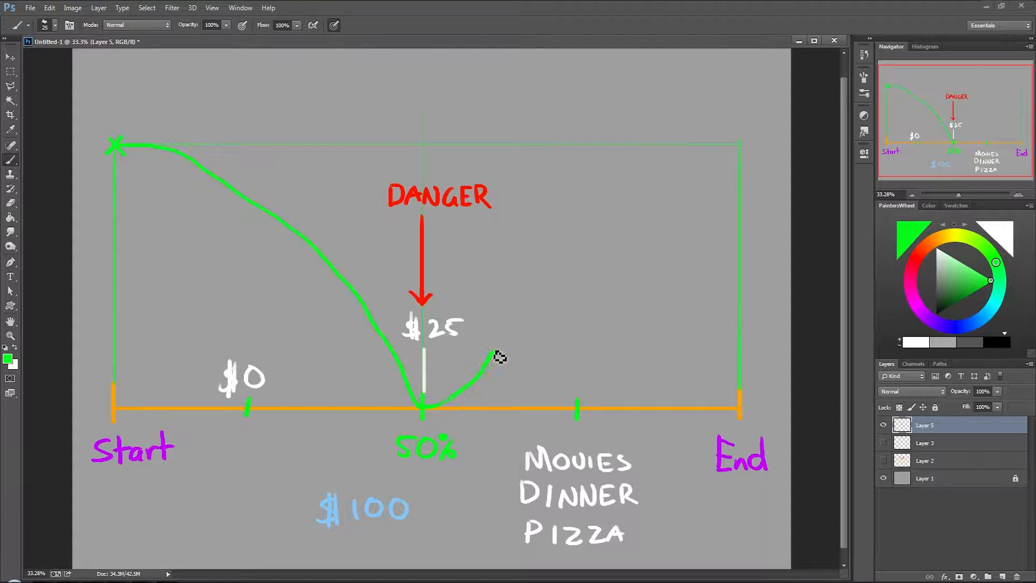
{"action": "left_click_drag", "start_coordinate": [499, 357], "coordinate": [612, 218]}
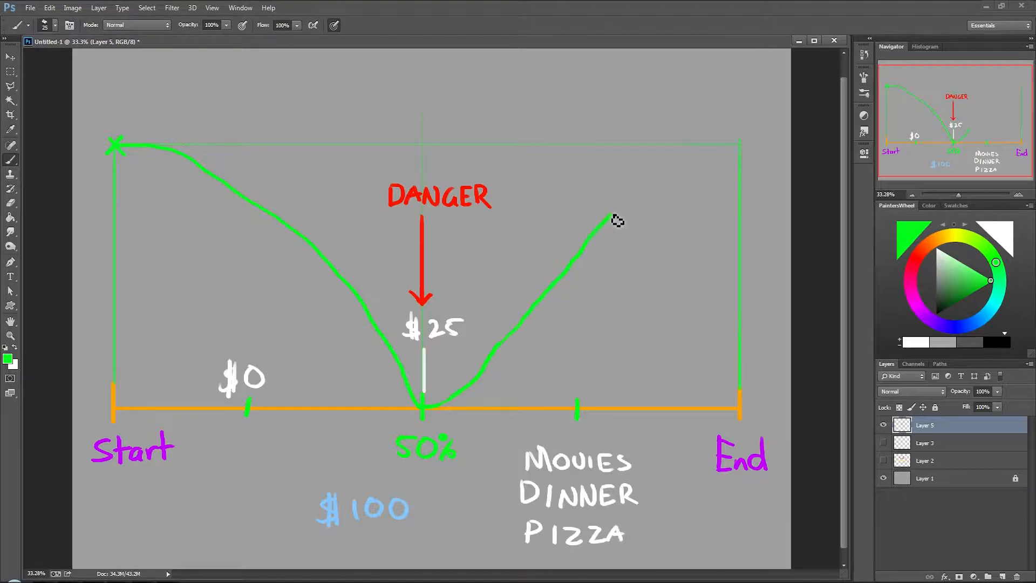
{"action": "left_click_drag", "start_coordinate": [611, 221], "coordinate": [740, 145]}
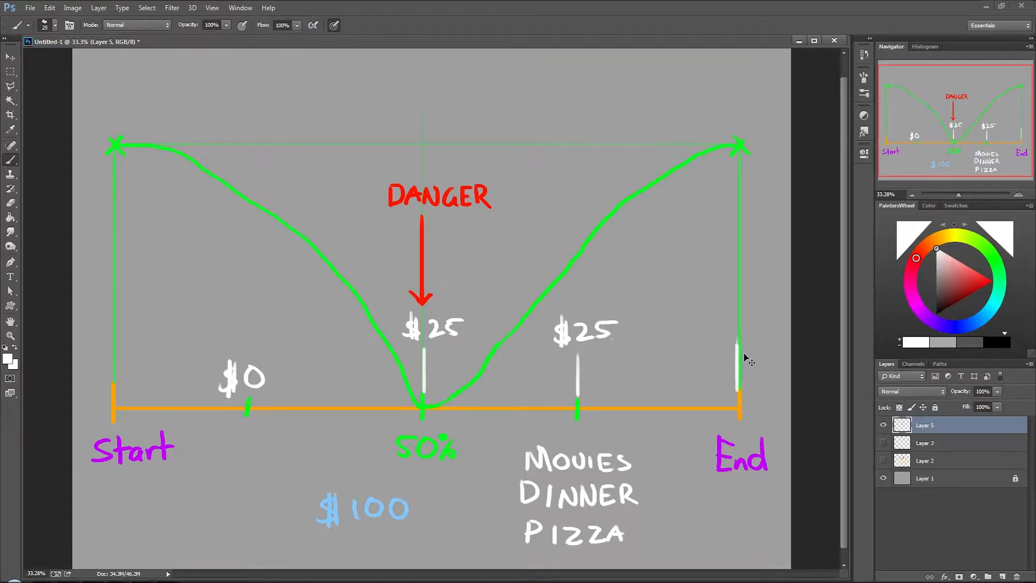
{"action": "left_click_drag", "start_coordinate": [711, 311], "coordinate": [737, 373]}
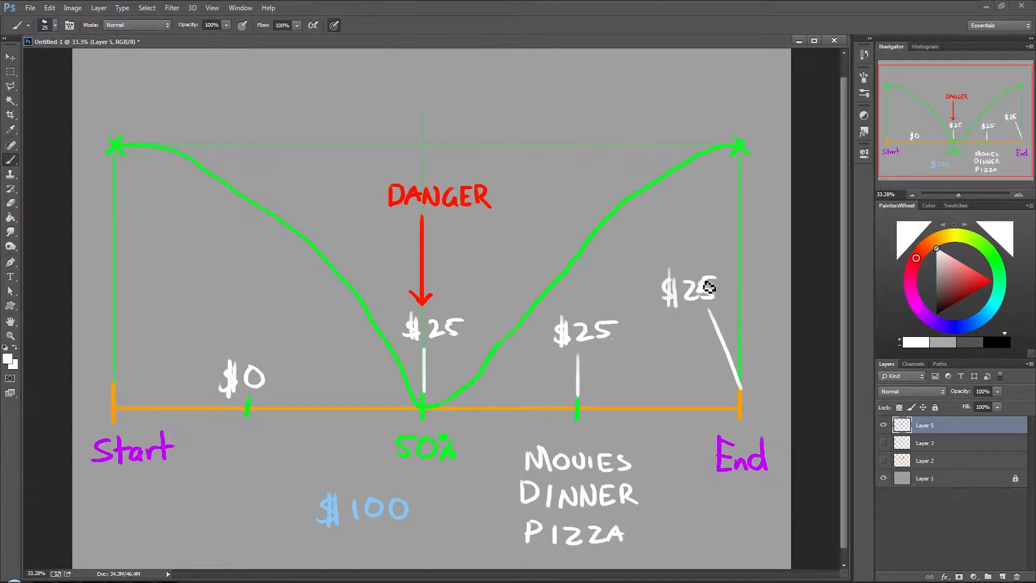
{"action": "mouse_move", "coordinate": [718, 125]}
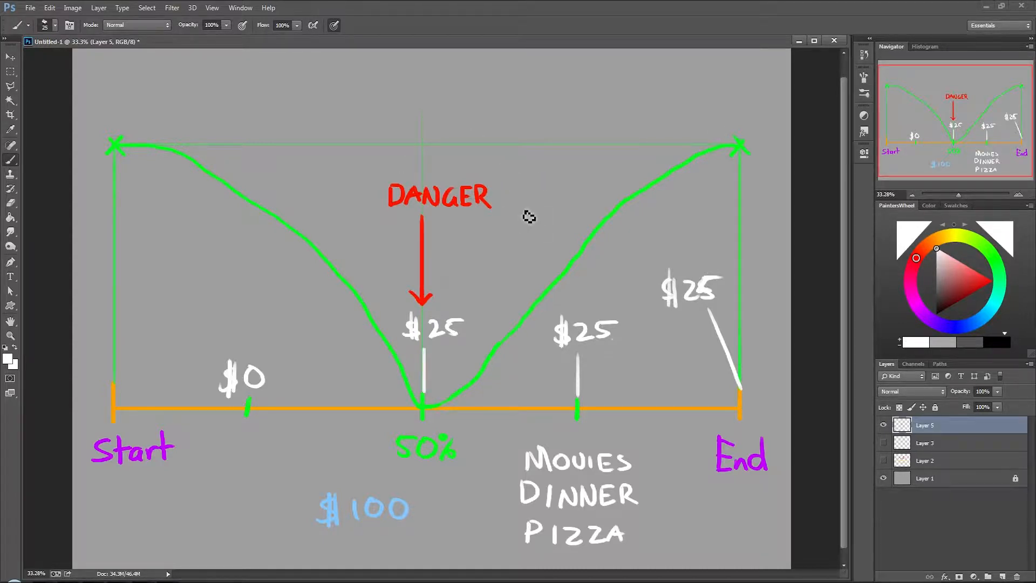
{"action": "mouse_move", "coordinate": [665, 438]}
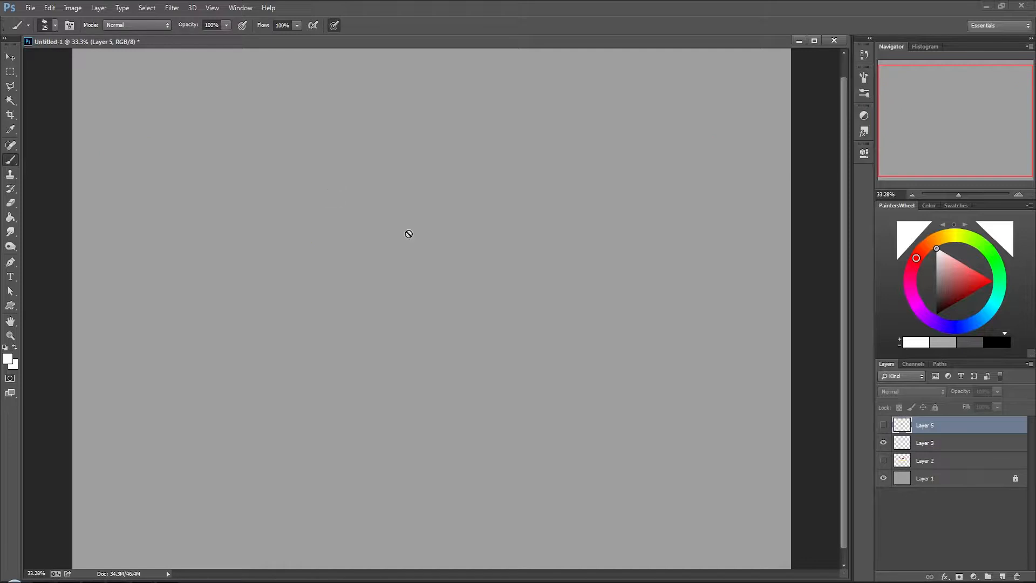
Step: Select Layer 3 and handwrite the Concept Art title
{"action": "left_click", "coordinate": [925, 443]}
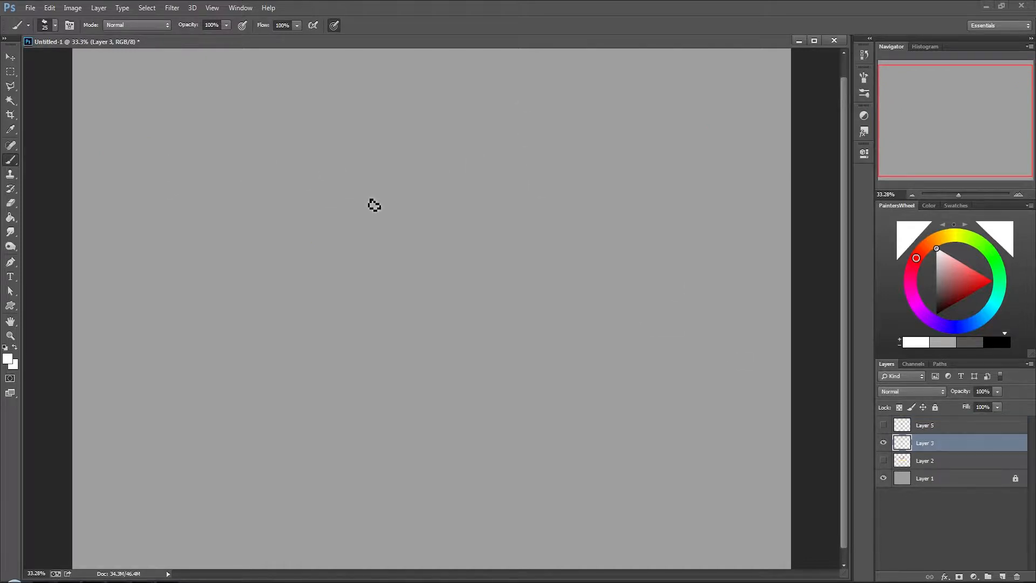
{"action": "mouse_move", "coordinate": [213, 141]}
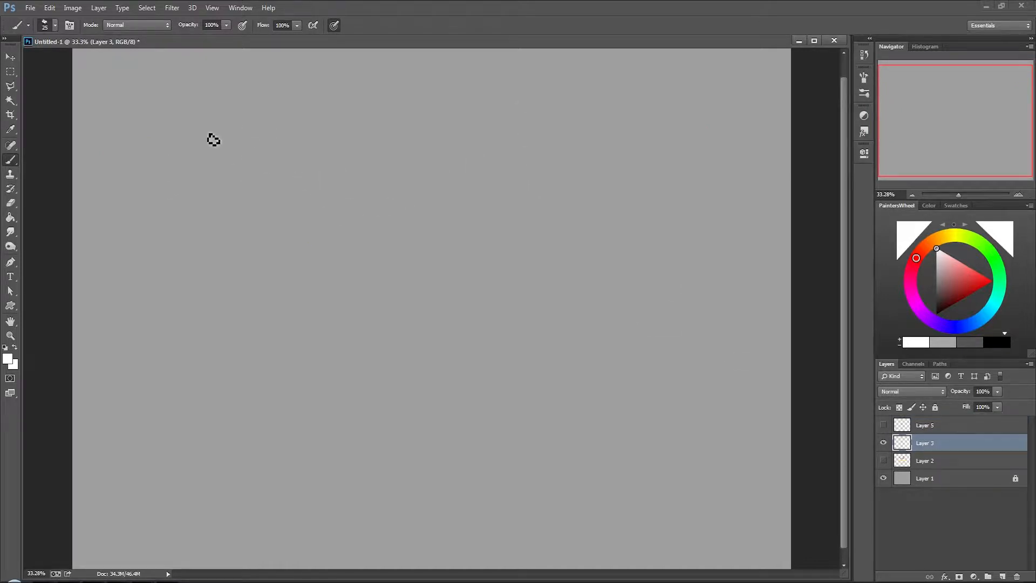
{"action": "left_click_drag", "start_coordinate": [182, 132], "coordinate": [248, 142]}
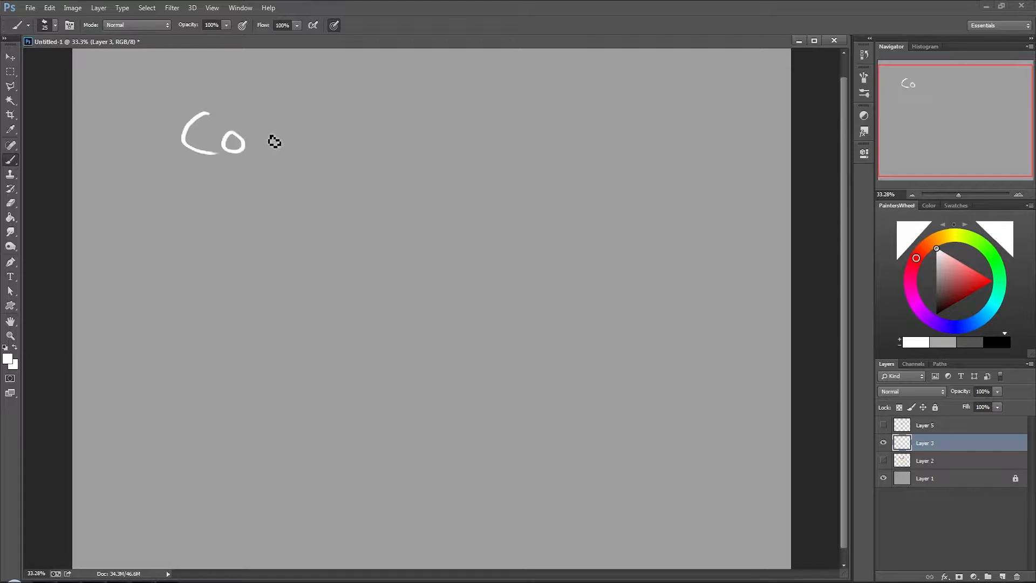
{"action": "left_click_drag", "start_coordinate": [245, 126], "coordinate": [251, 149]}
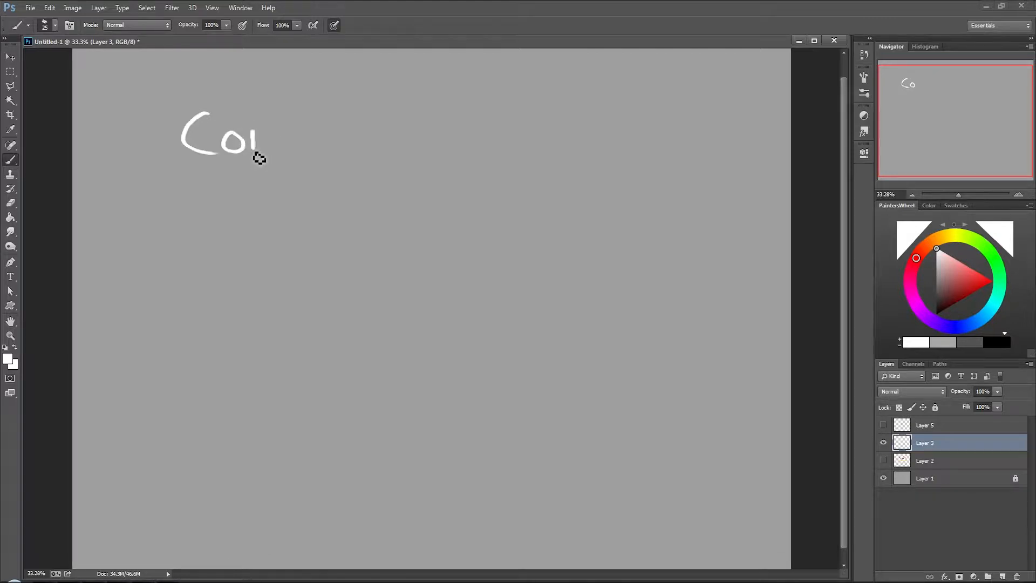
{"action": "left_click_drag", "start_coordinate": [254, 132], "coordinate": [304, 145]}
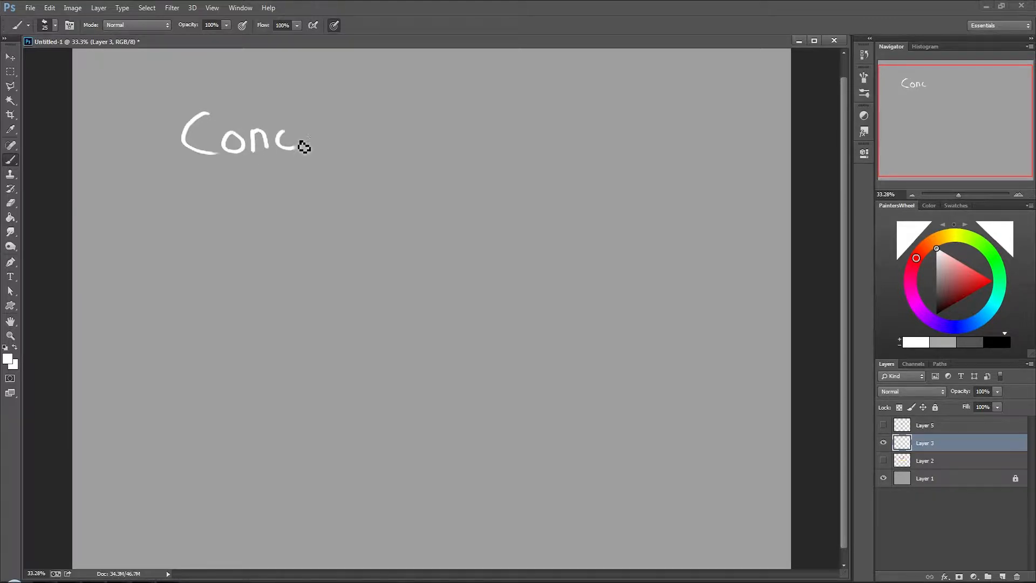
{"action": "left_click_drag", "start_coordinate": [311, 141], "coordinate": [482, 142]}
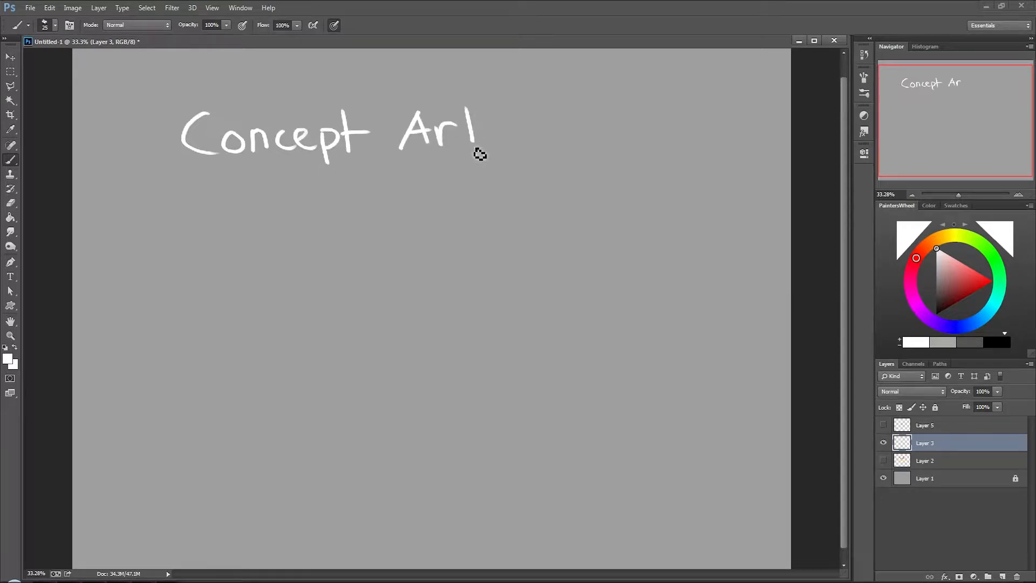
{"action": "left_click_drag", "start_coordinate": [469, 123], "coordinate": [482, 139]}
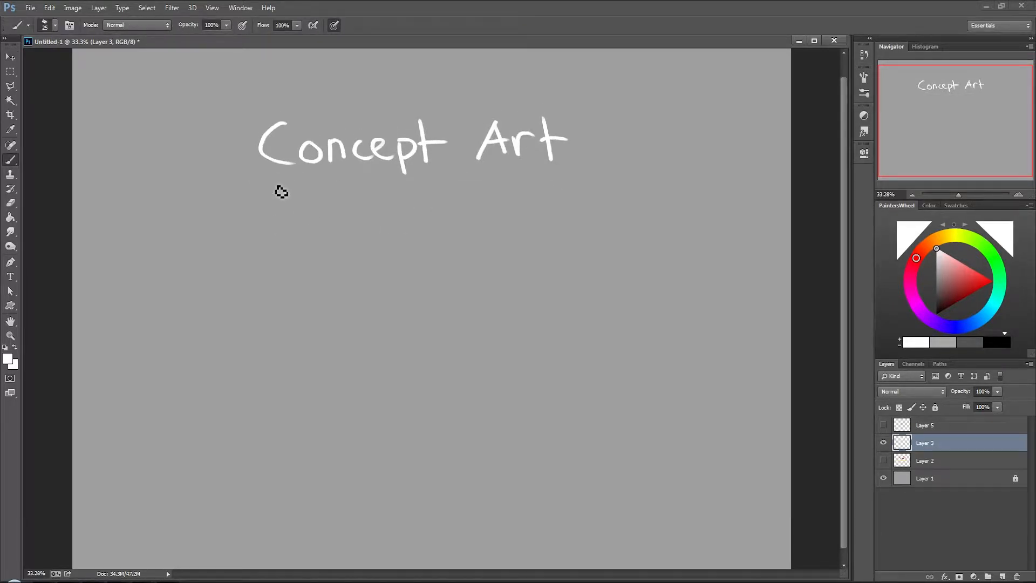
Step: Write DeviantArt.com and ConceptArt.org as entries below the title
{"action": "left_click_drag", "start_coordinate": [238, 235], "coordinate": [300, 248]}
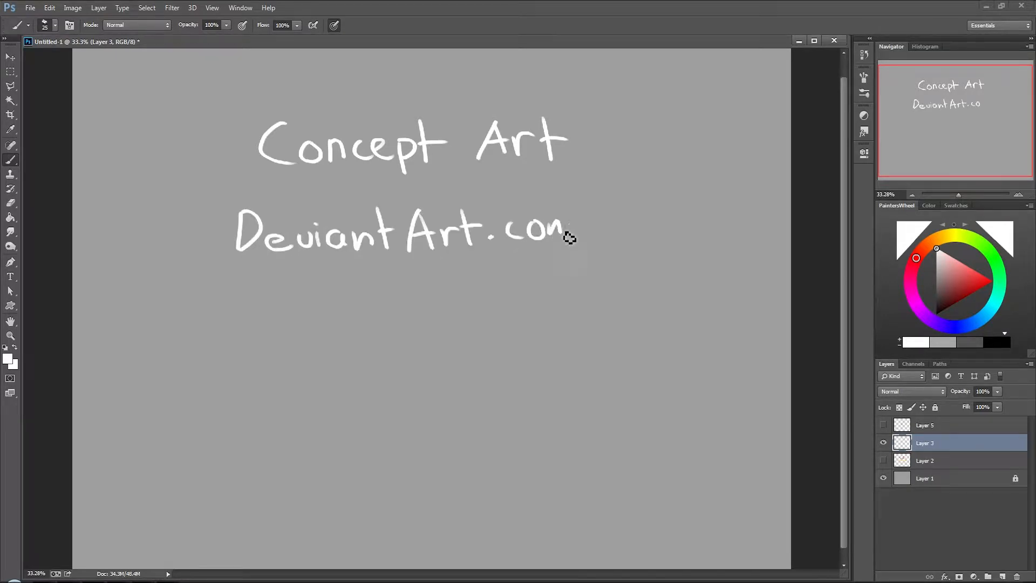
{"action": "left_click_drag", "start_coordinate": [235, 291], "coordinate": [307, 318]}
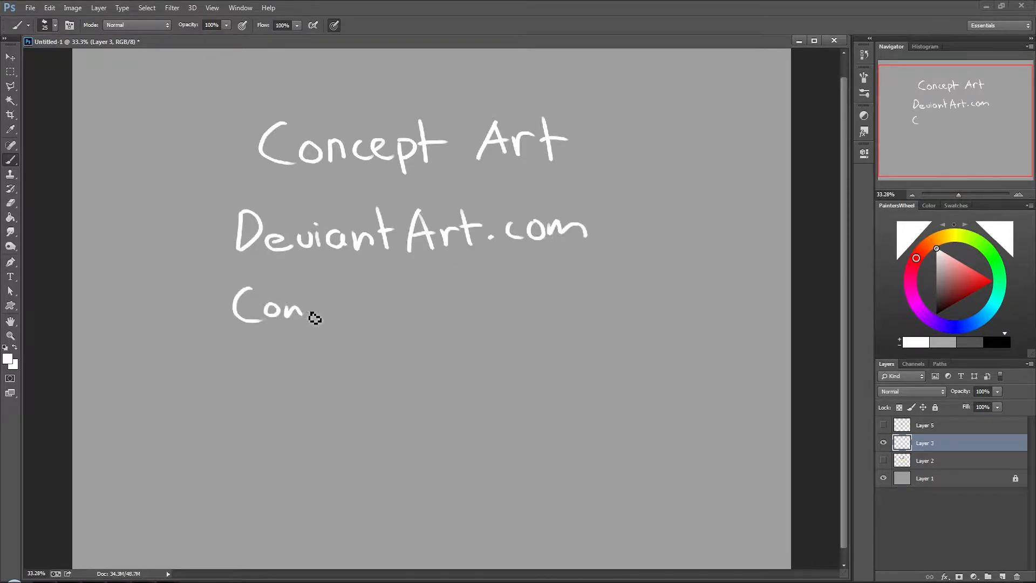
{"action": "left_click_drag", "start_coordinate": [311, 311], "coordinate": [502, 298]}
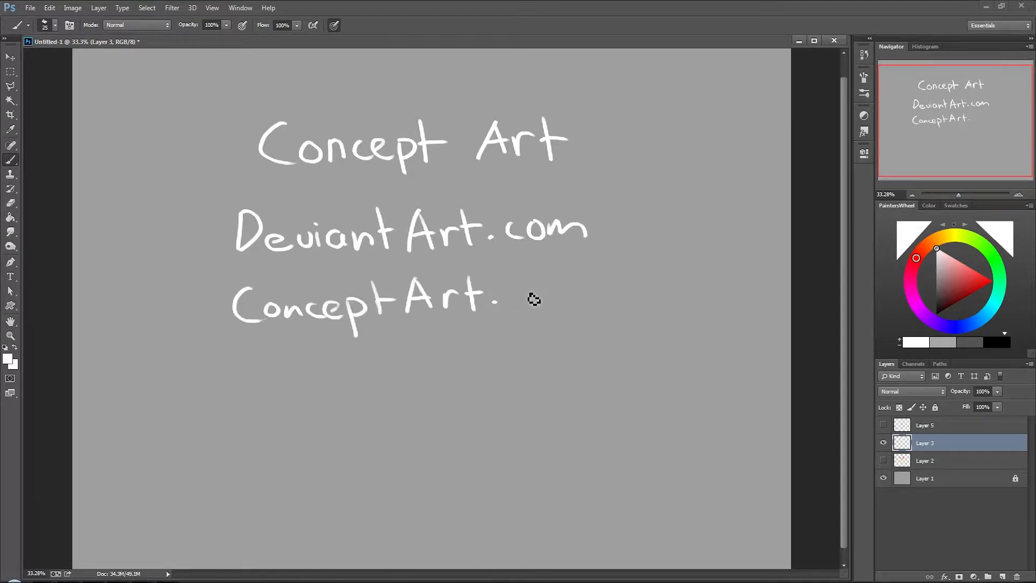
{"action": "left_click_drag", "start_coordinate": [505, 291], "coordinate": [582, 324]}
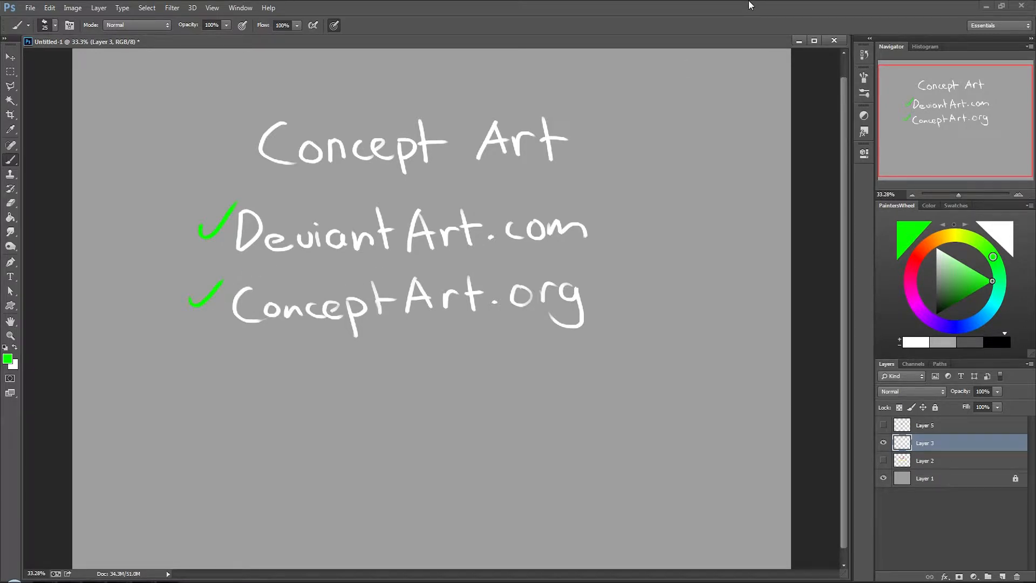
{"action": "mouse_move", "coordinate": [521, 326]}
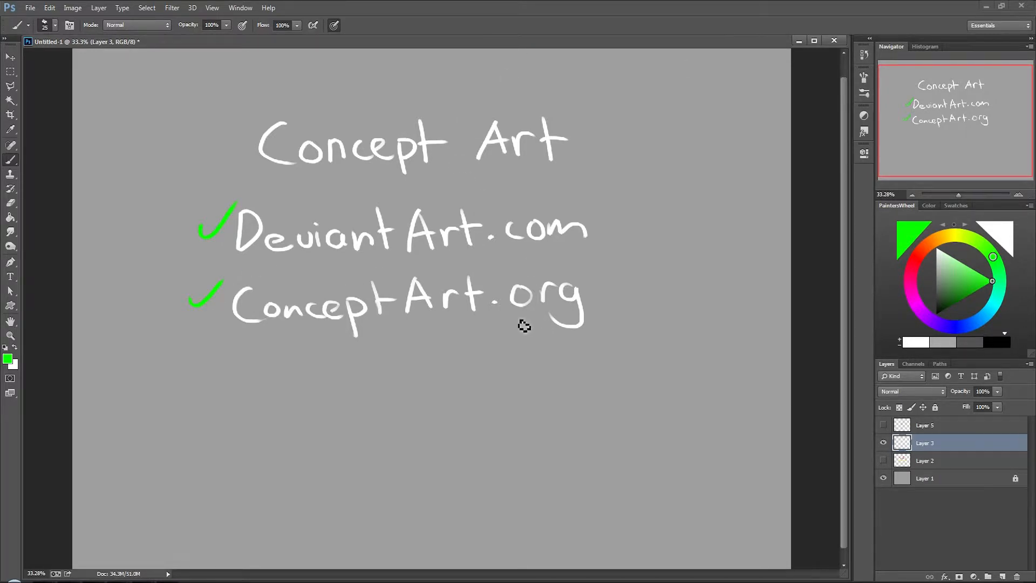
{"action": "mouse_move", "coordinate": [561, 6]}
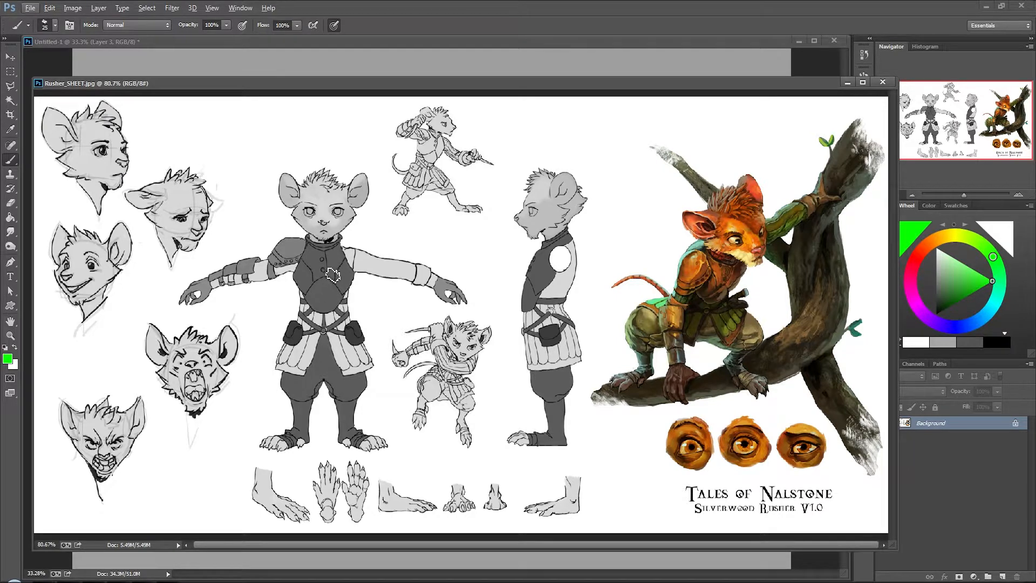
{"action": "mouse_move", "coordinate": [343, 151]}
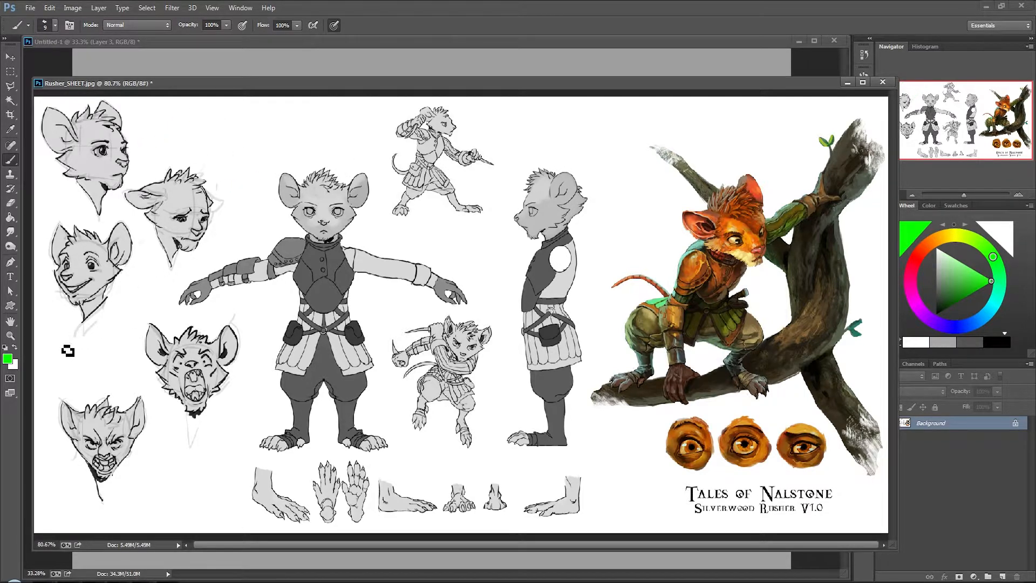
{"action": "mouse_move", "coordinate": [83, 344]}
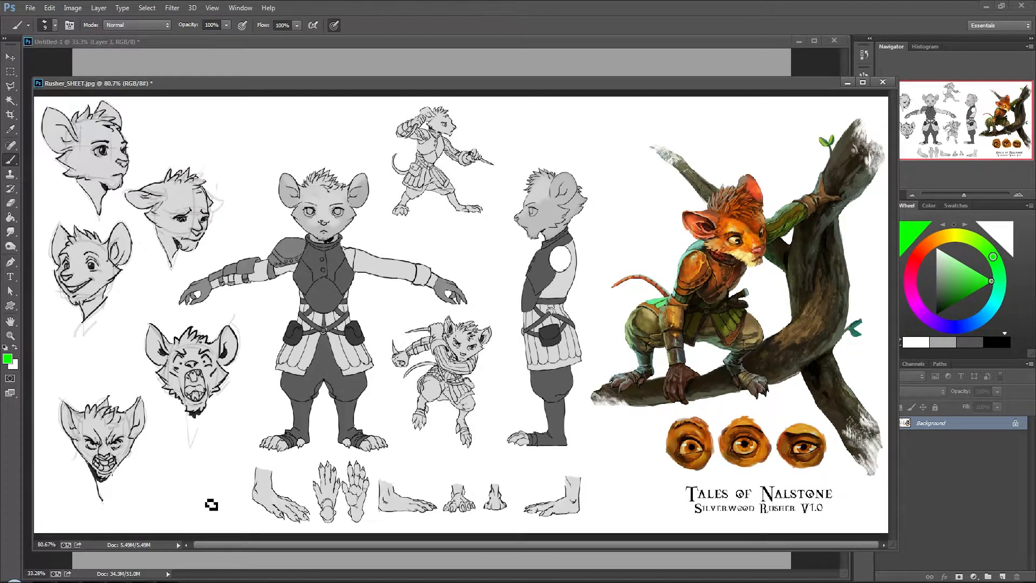
{"action": "mouse_move", "coordinate": [523, 529]}
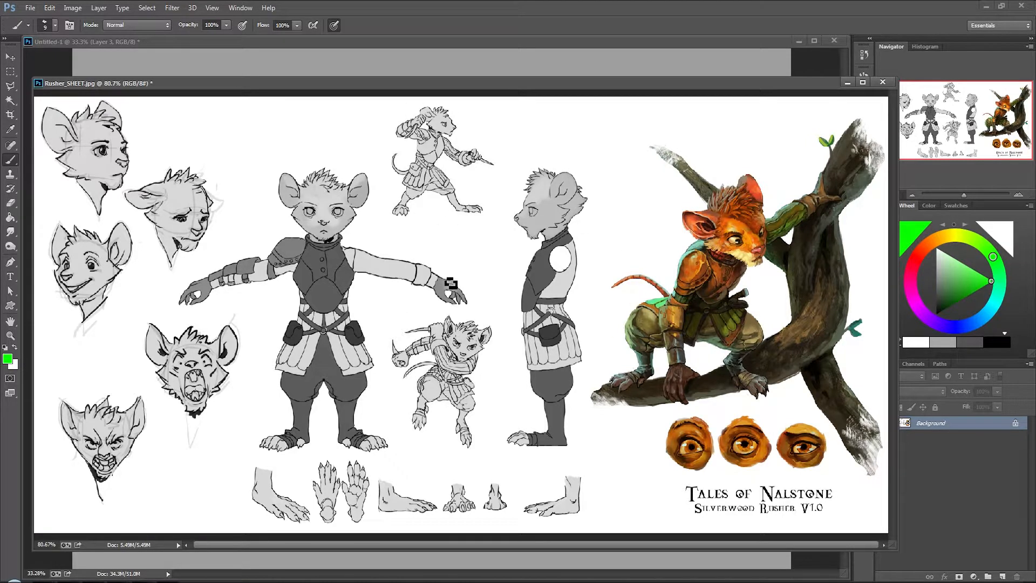
{"action": "mouse_move", "coordinate": [456, 311]}
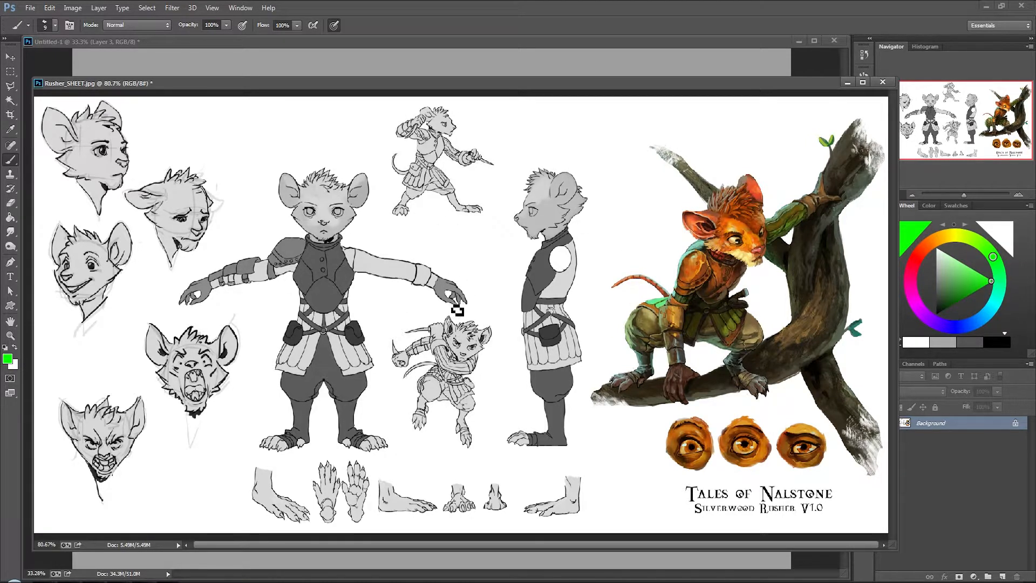
{"action": "mouse_move", "coordinate": [440, 159]}
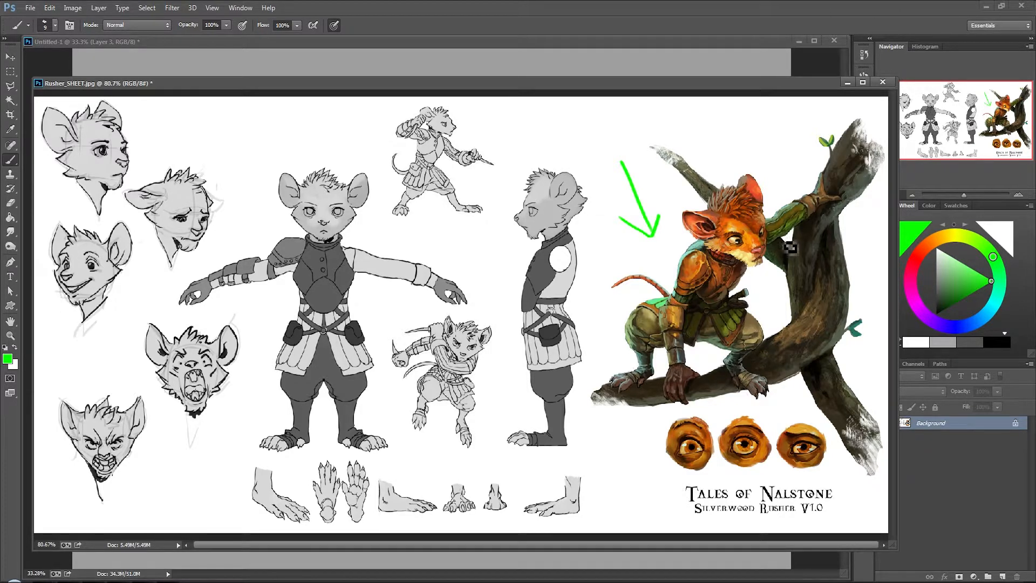
{"action": "mouse_move", "coordinate": [766, 240]}
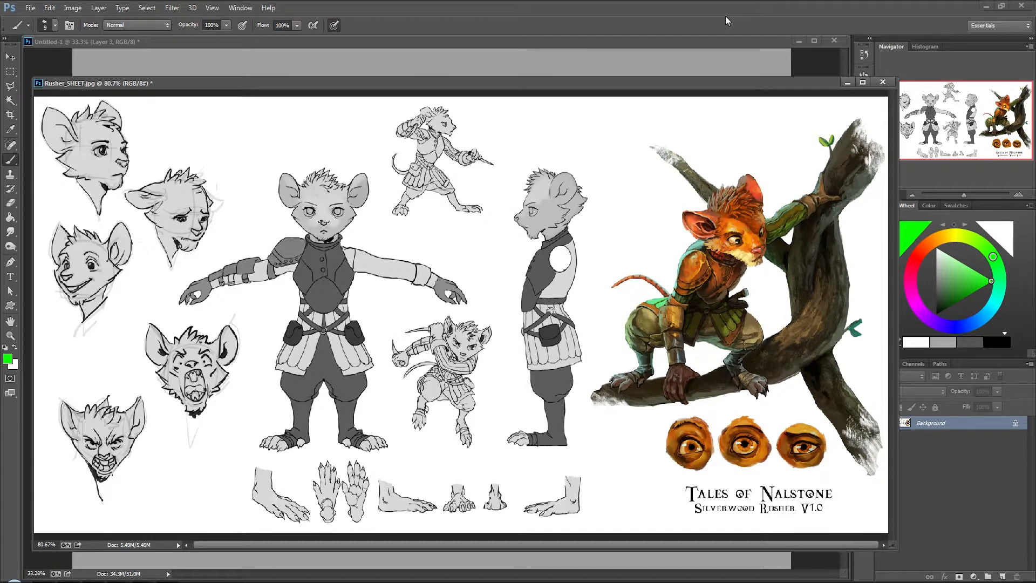
{"action": "mouse_move", "coordinate": [686, 5]}
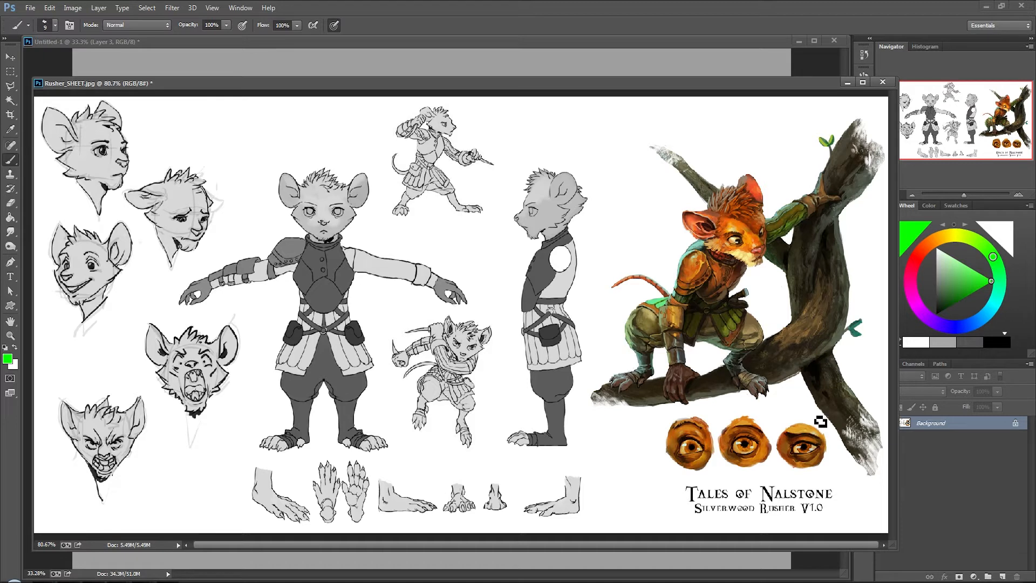
{"action": "mouse_move", "coordinate": [824, 366]}
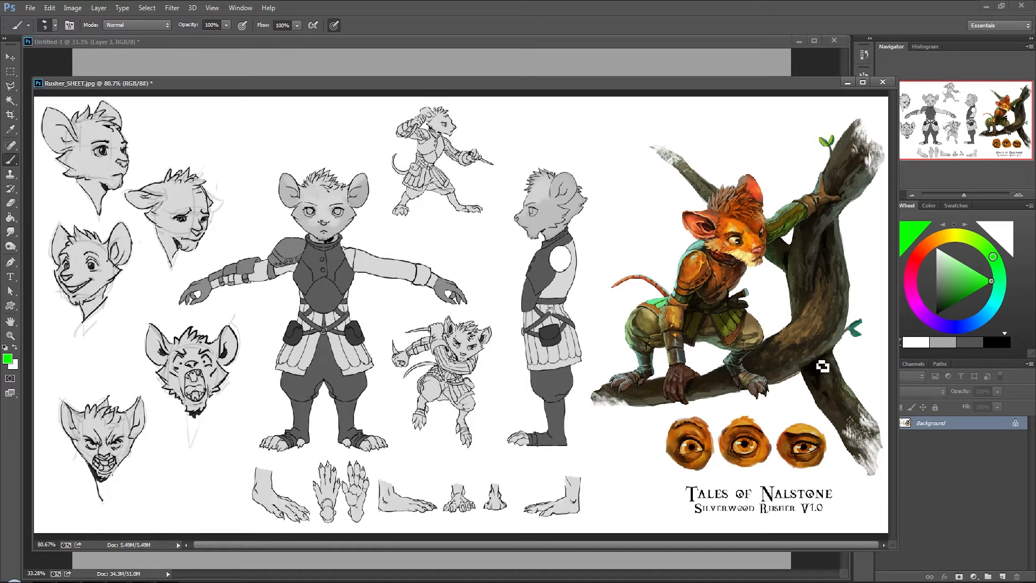
{"action": "mouse_move", "coordinate": [367, 298]}
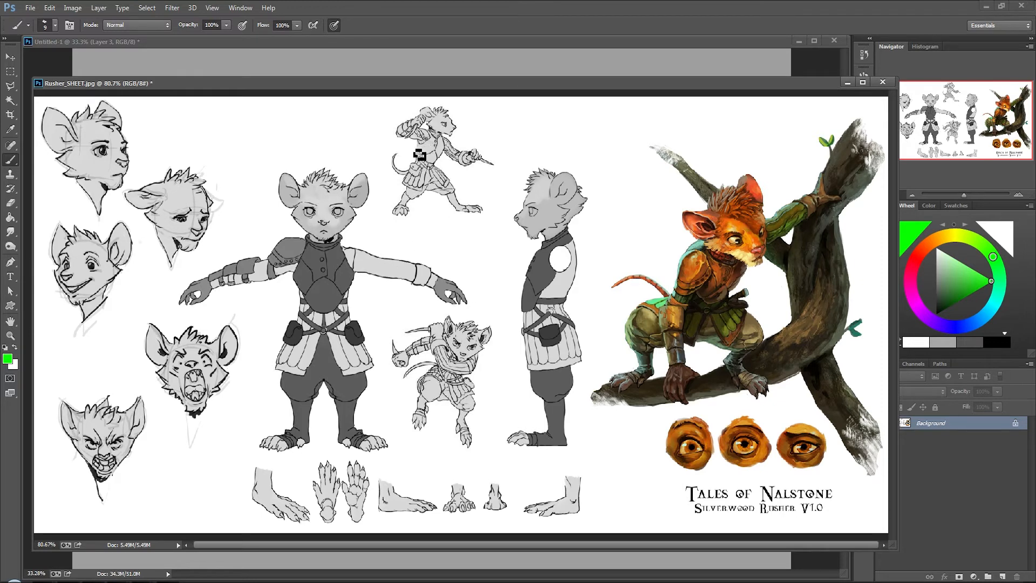
{"action": "mouse_move", "coordinate": [374, 168]}
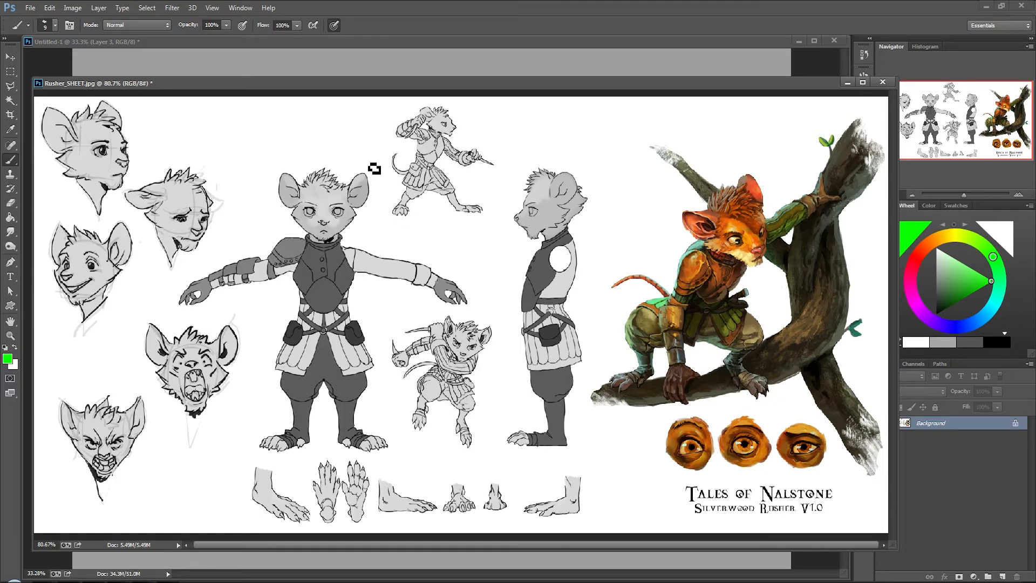